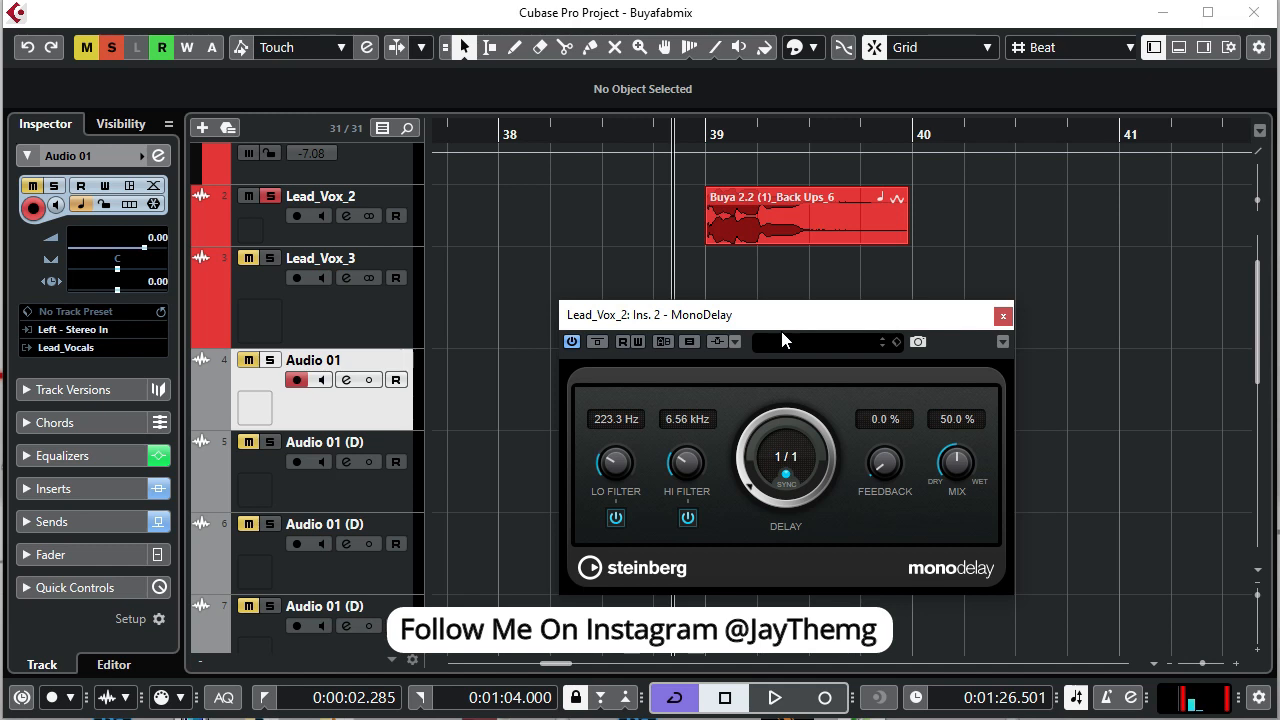
mouse_move(692, 237)
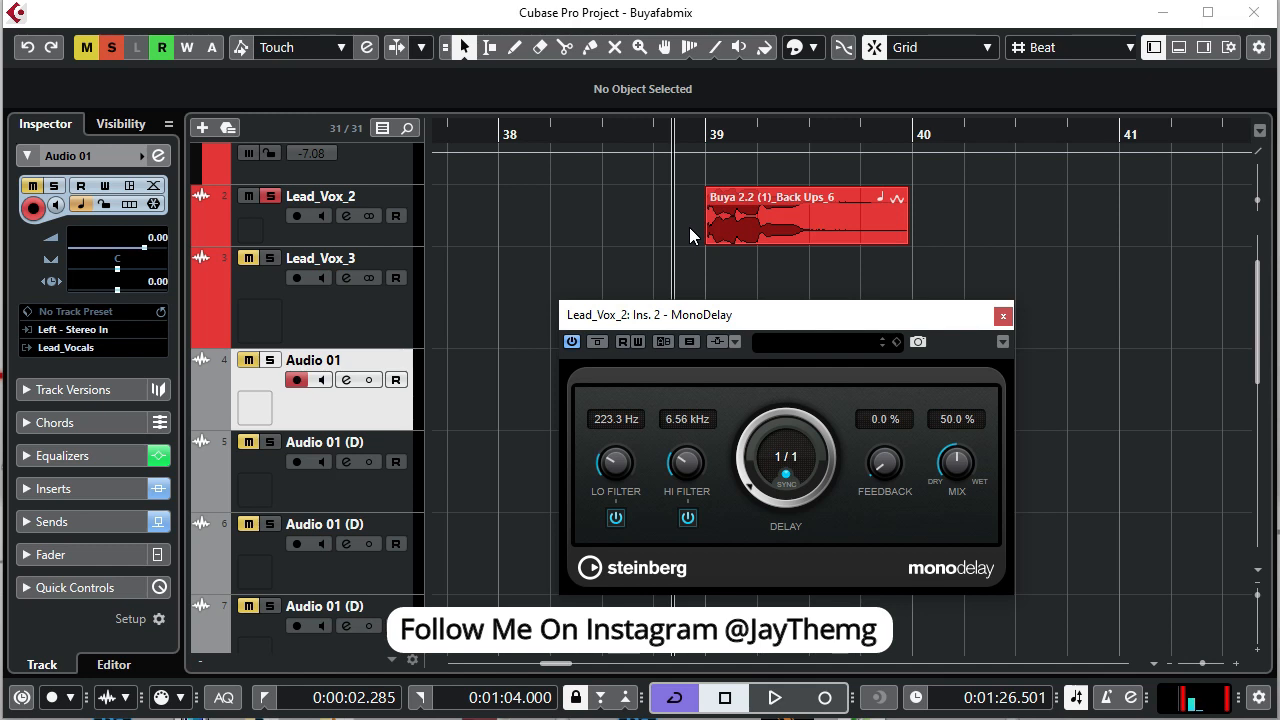
Keep the grid spacing at Beat and select the backing vocal clip at bar 39.
left_click(1120, 47)
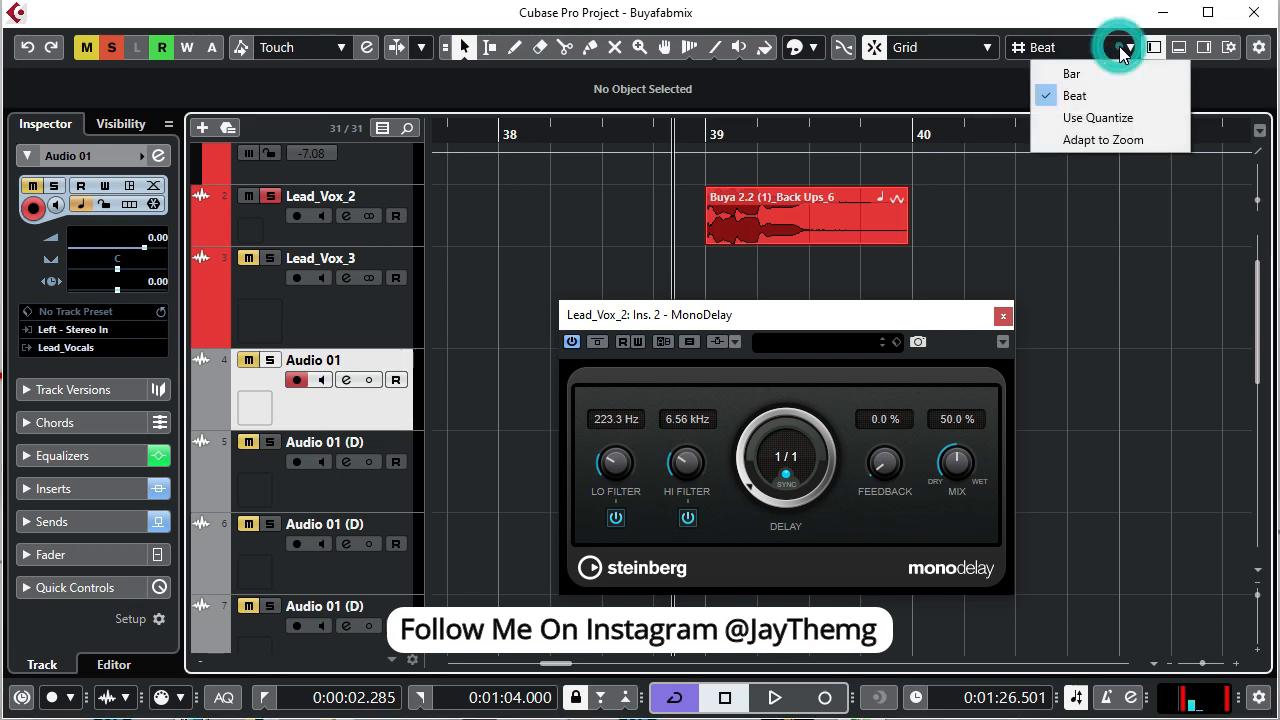
mouse_move(1082, 105)
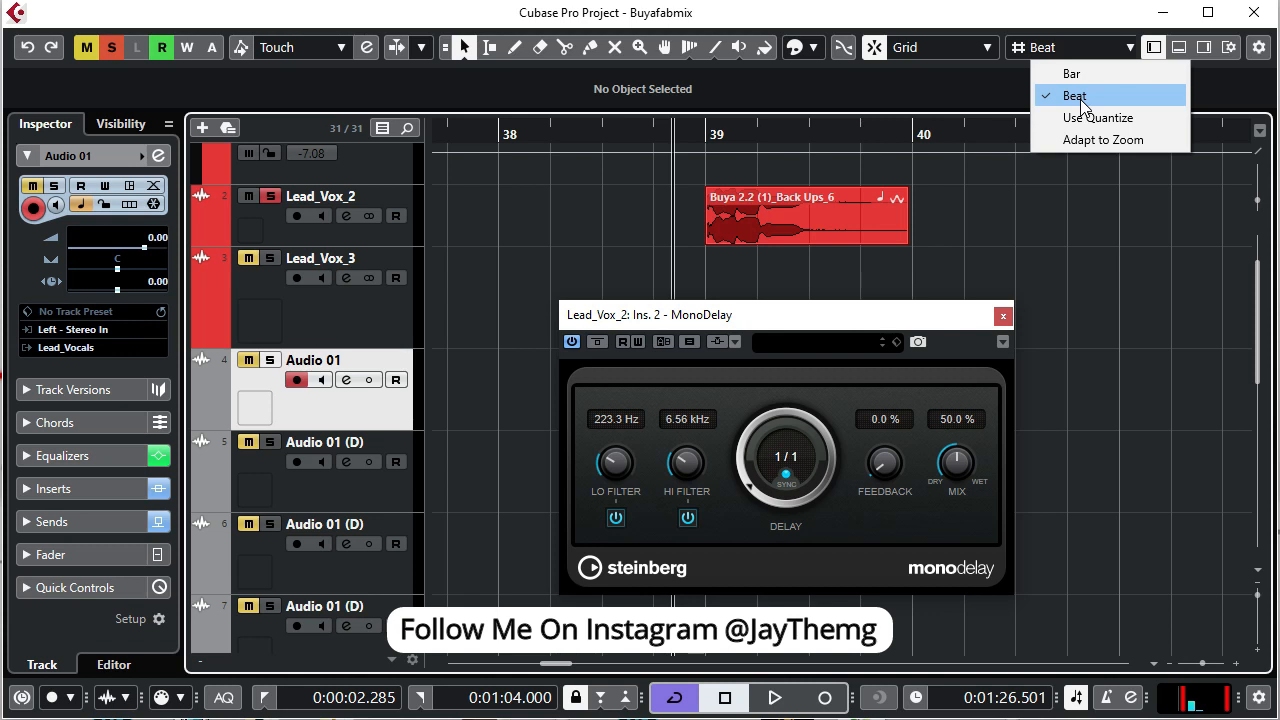
left_click(1077, 95)
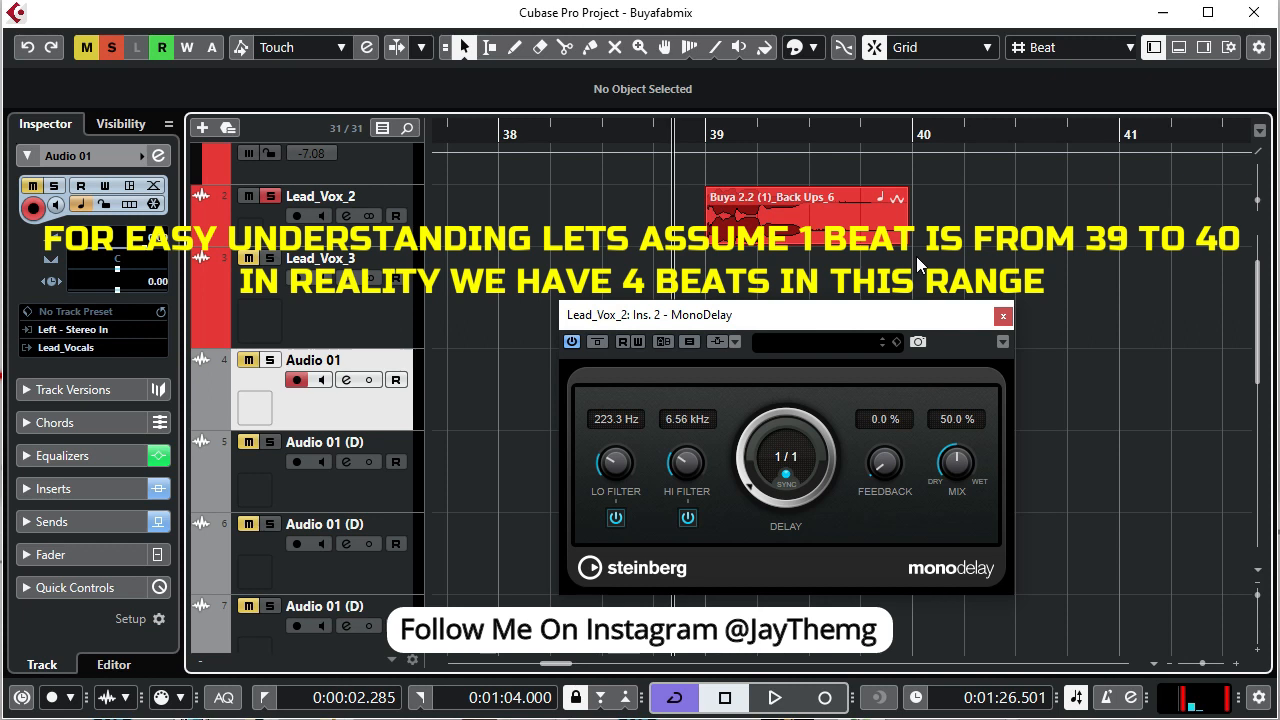
mouse_move(757, 337)
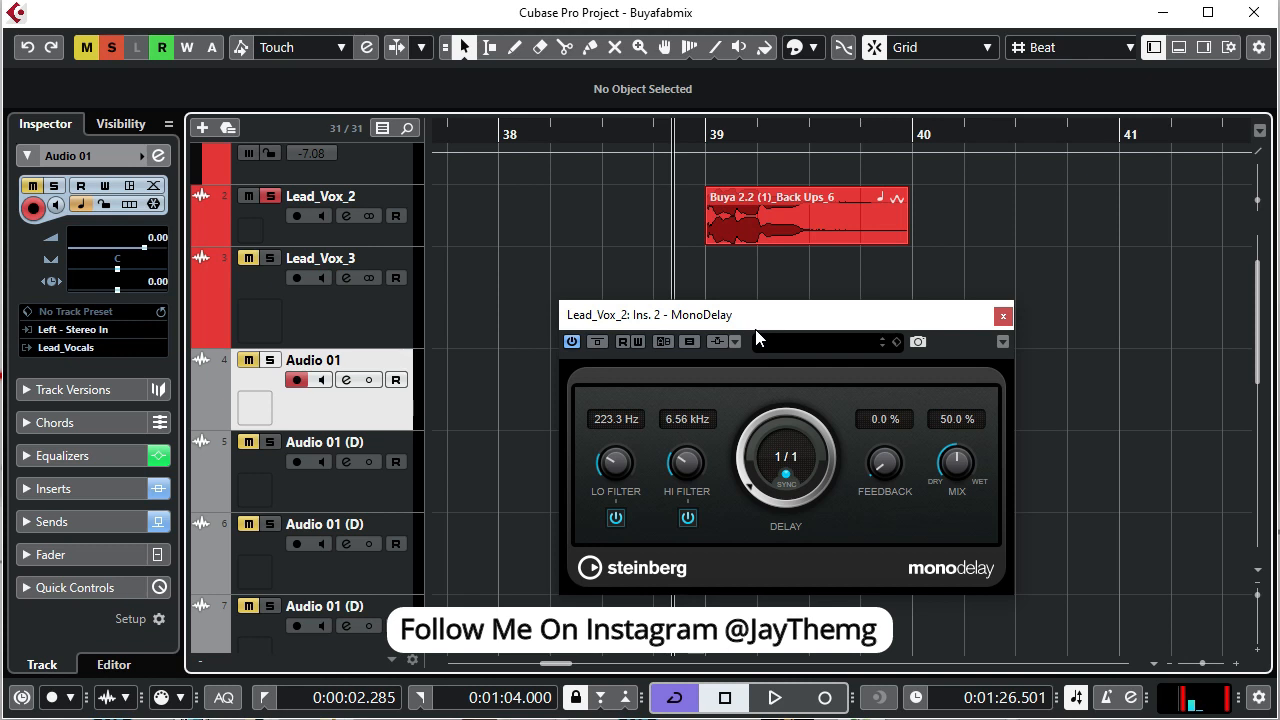
mouse_move(810, 166)
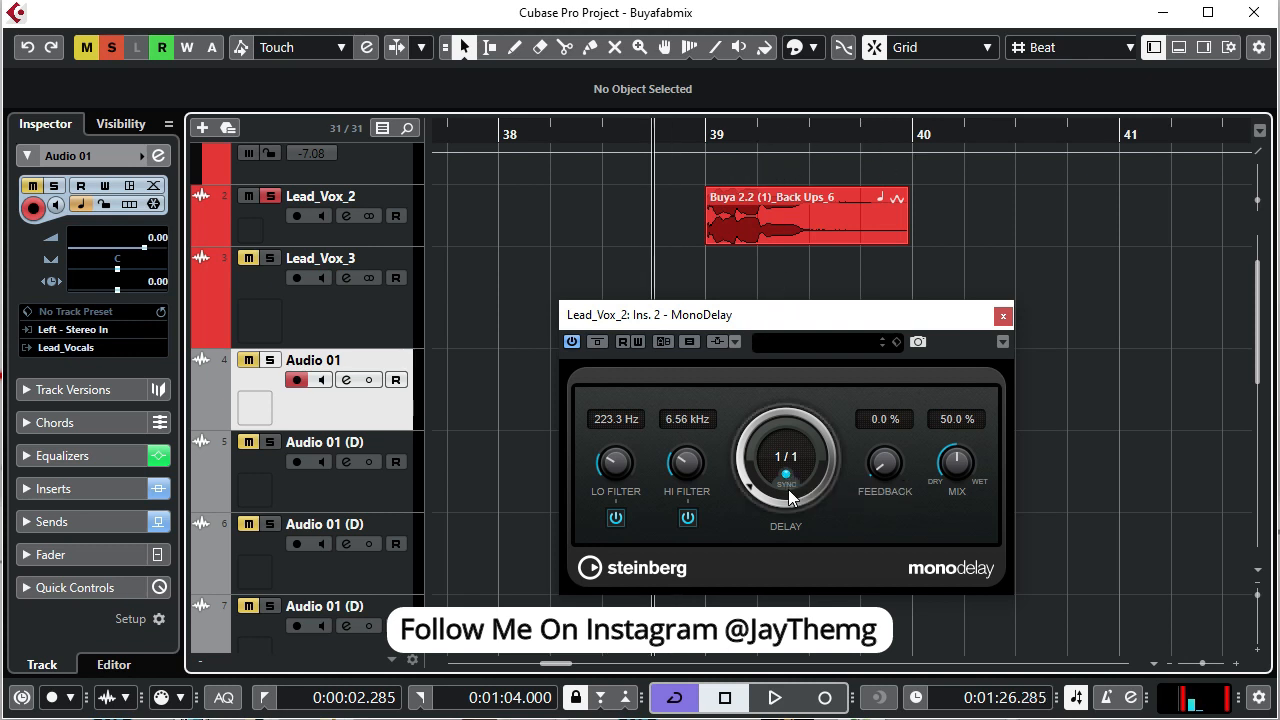
mouse_move(797, 494)
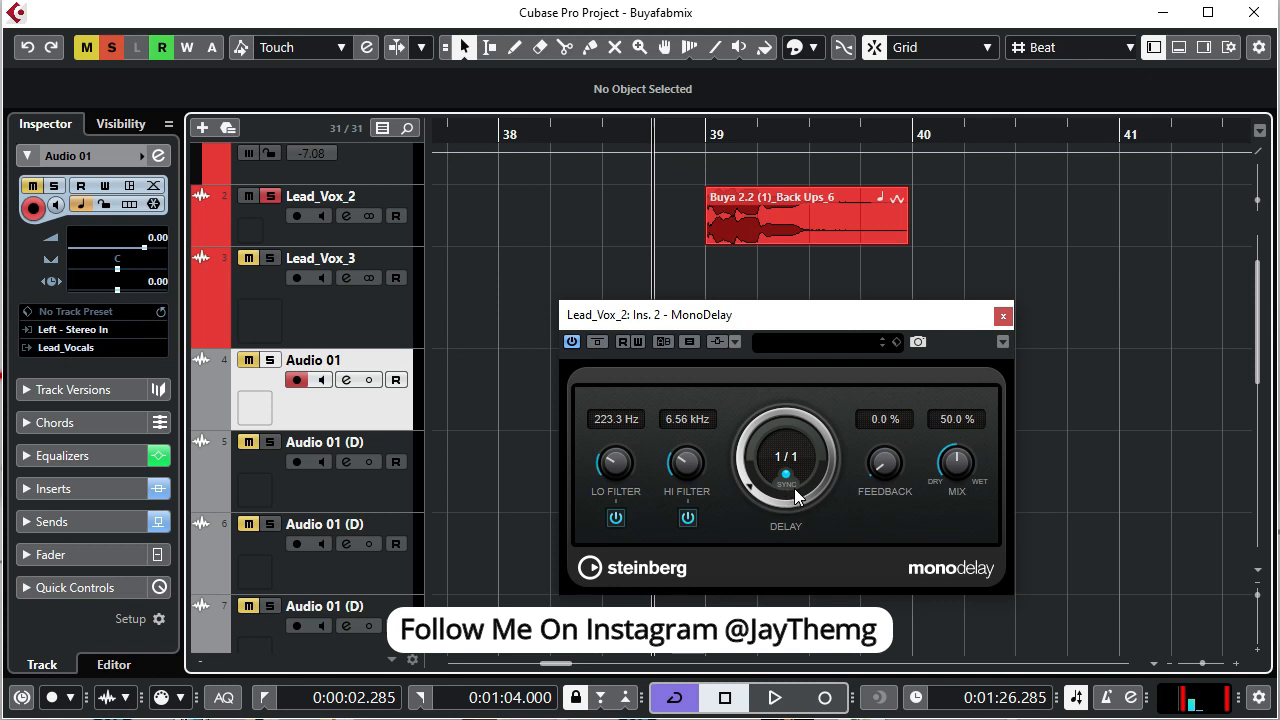
mouse_move(786, 477)
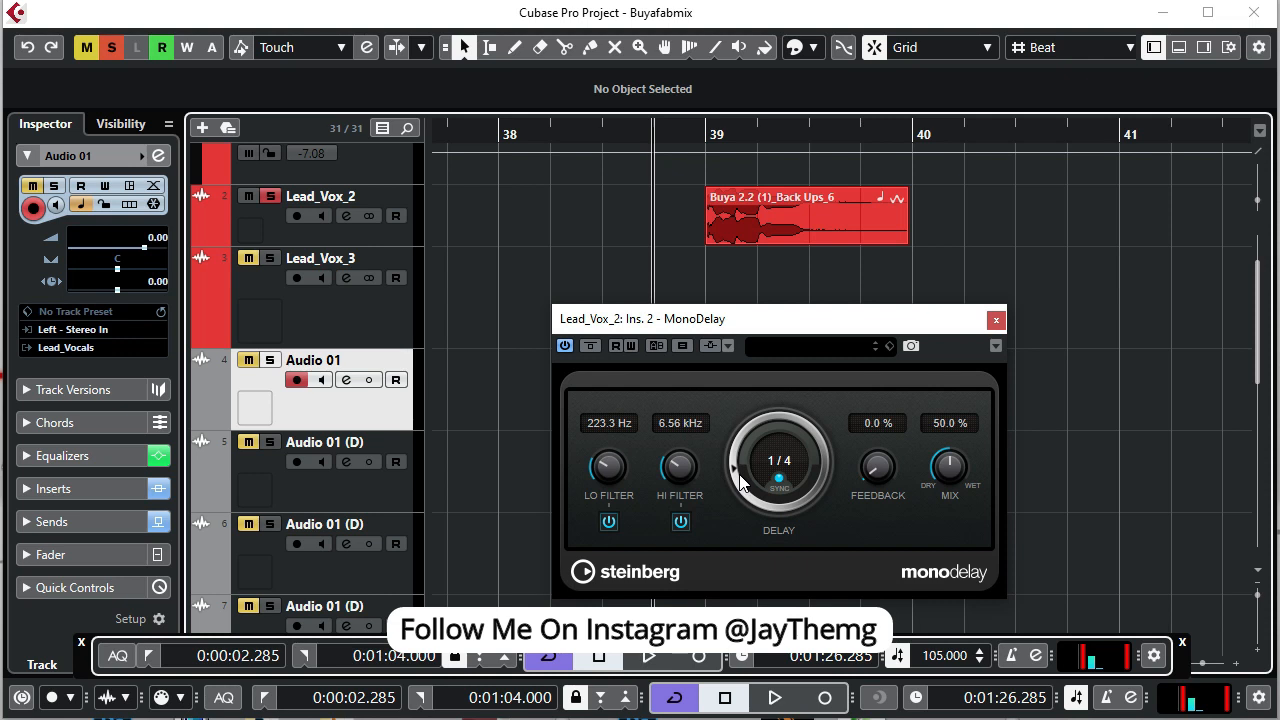
mouse_move(717, 268)
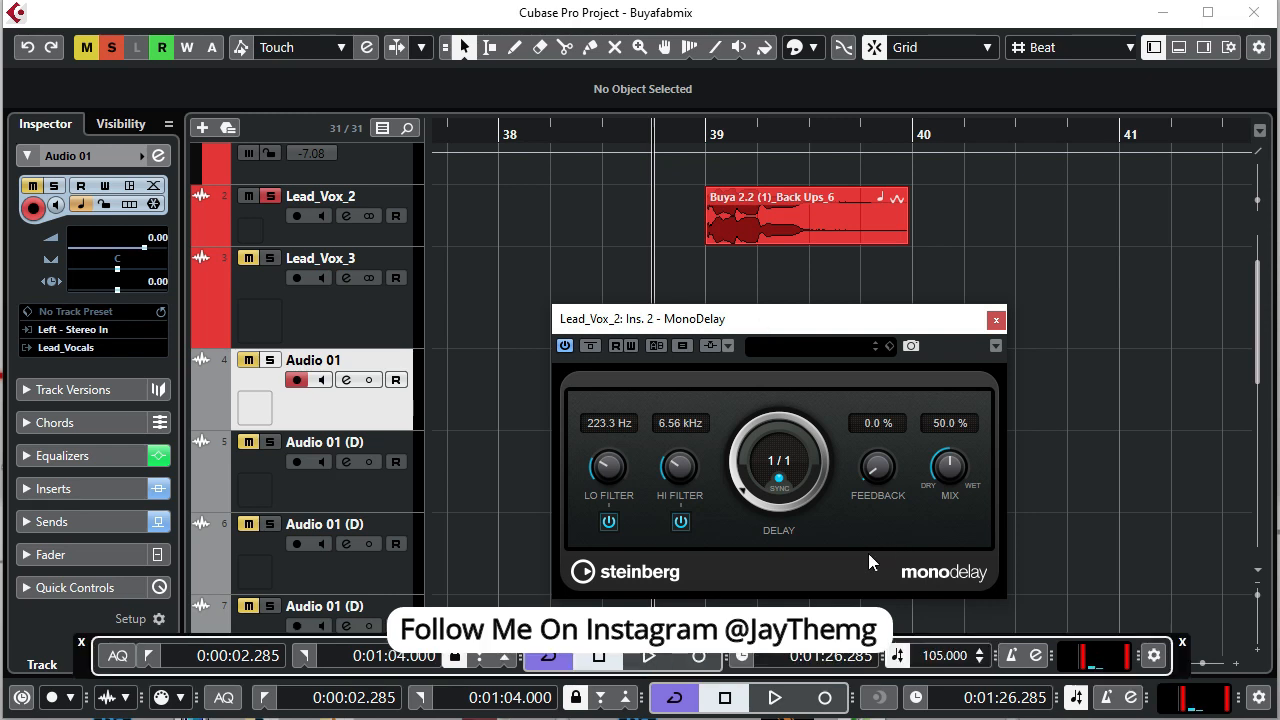
mouse_move(857, 582)
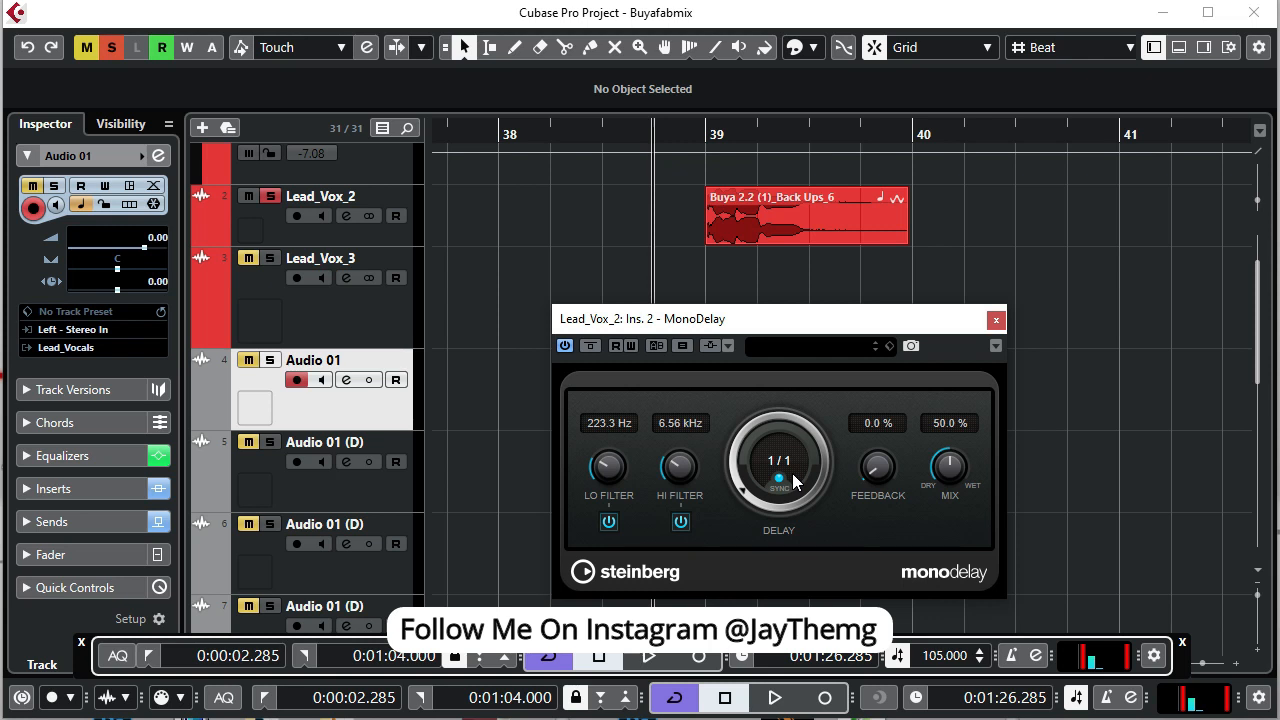
mouse_move(716, 185)
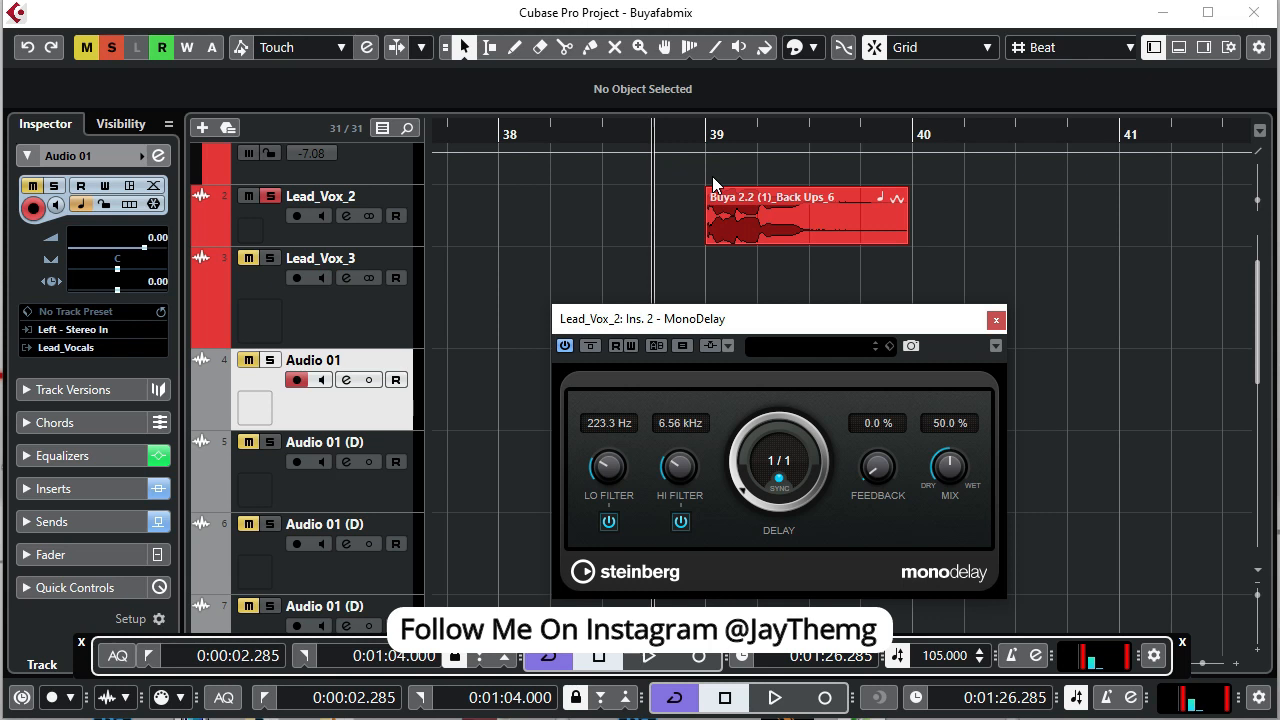
mouse_move(710, 260)
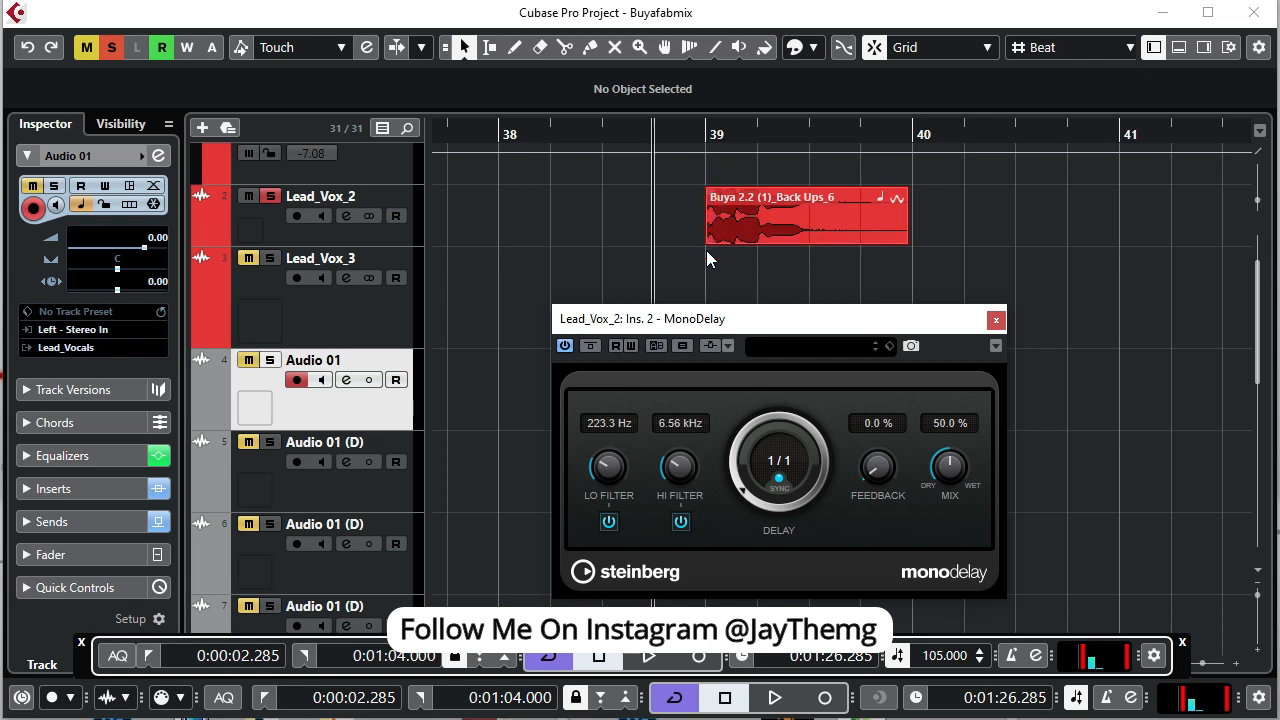
mouse_move(770, 258)
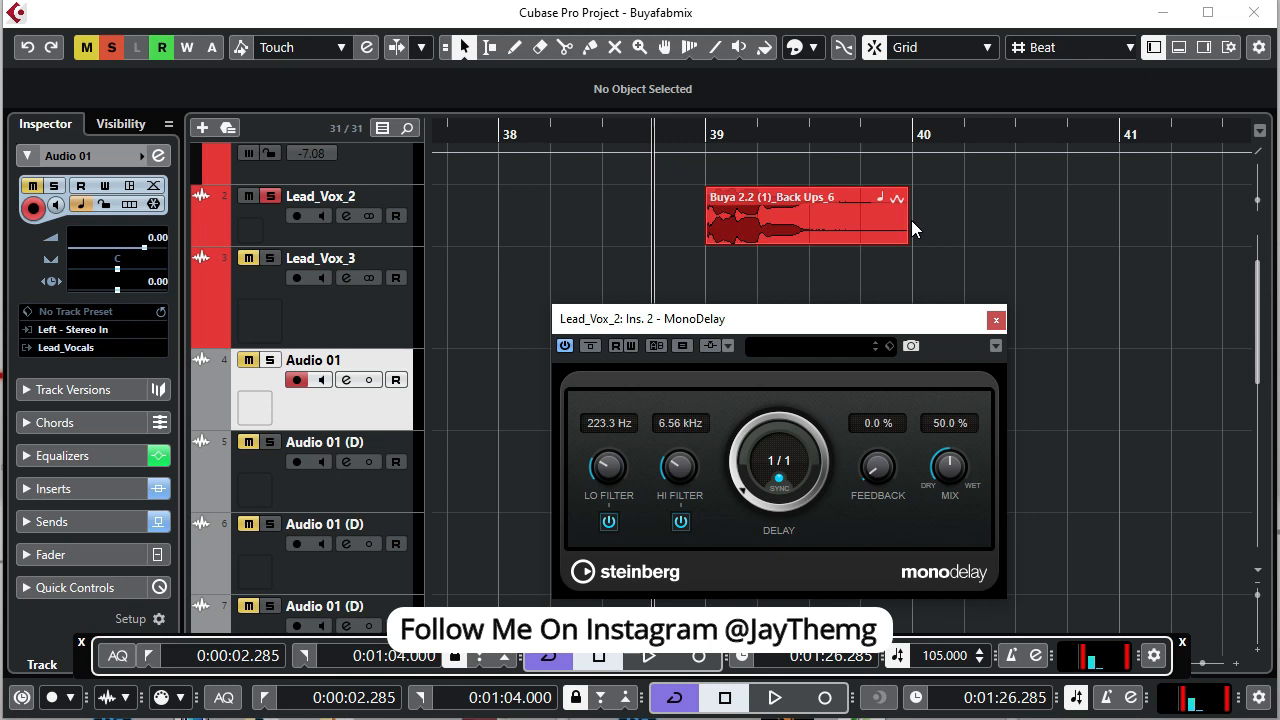
left_click(805, 215)
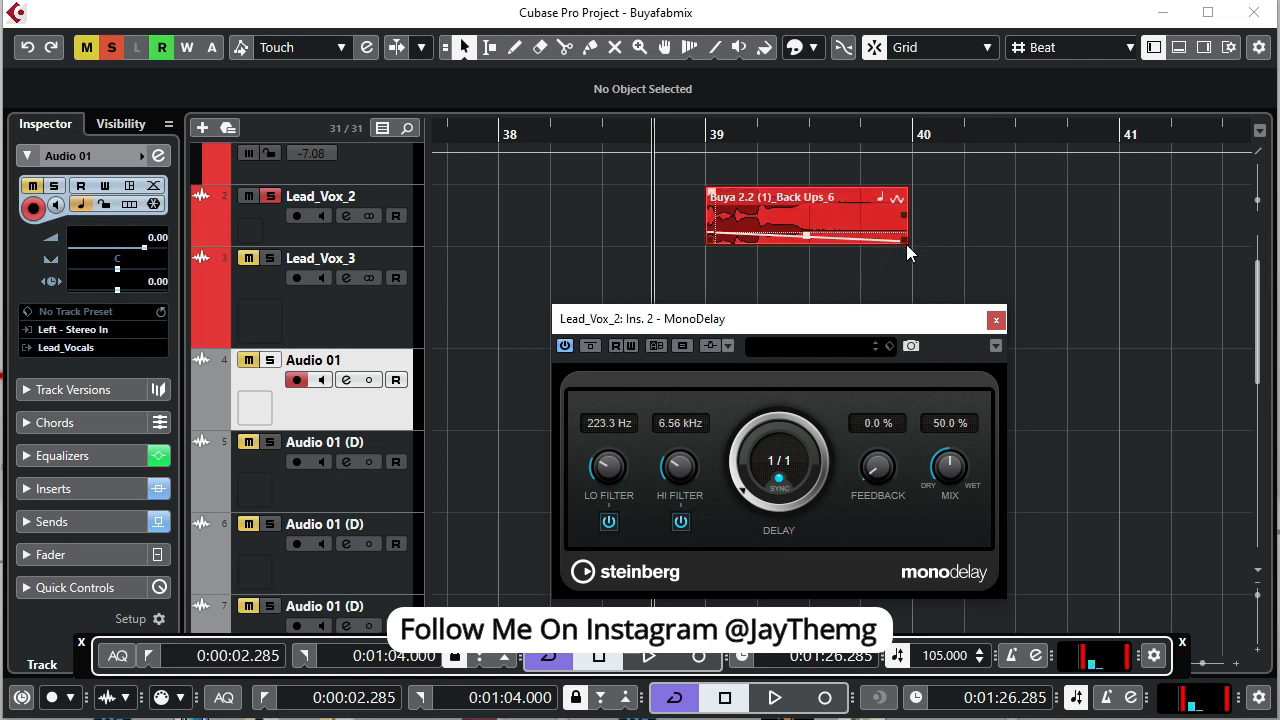
Start and stop playback to audition the quarter-note MonoDelay on Lead_Vox_2.
left_click(780, 693)
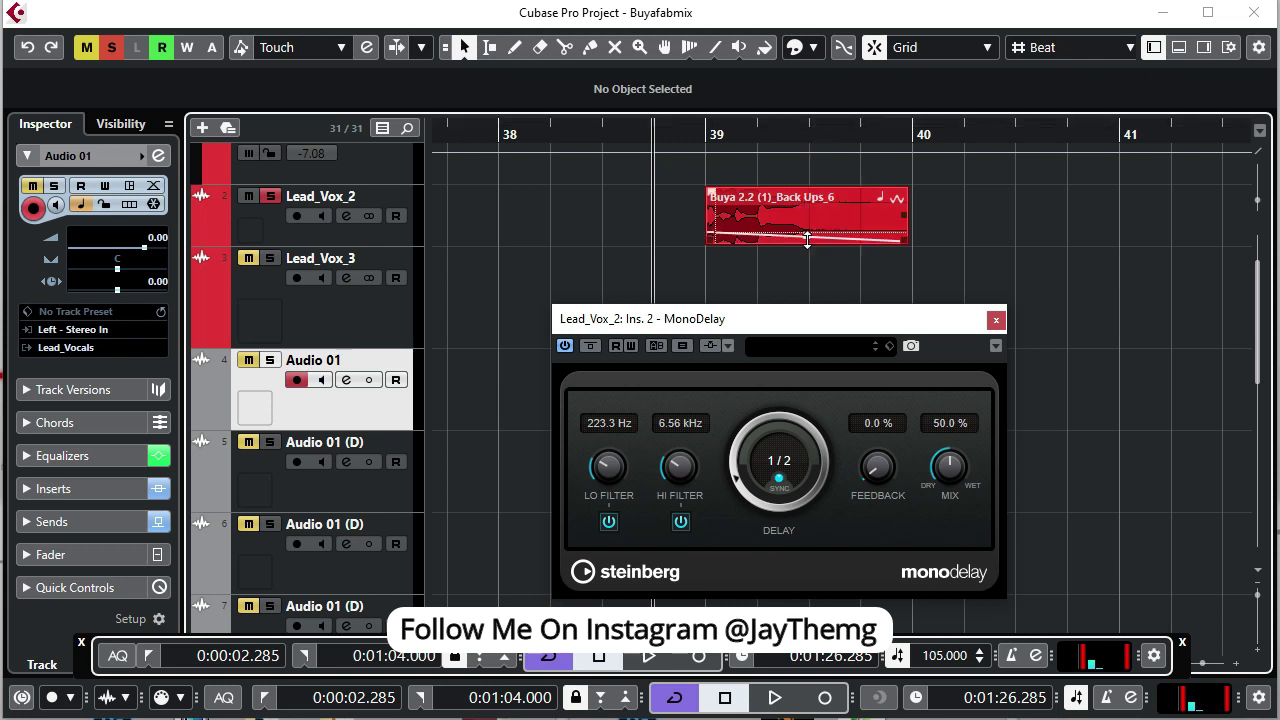
left_click(779, 694)
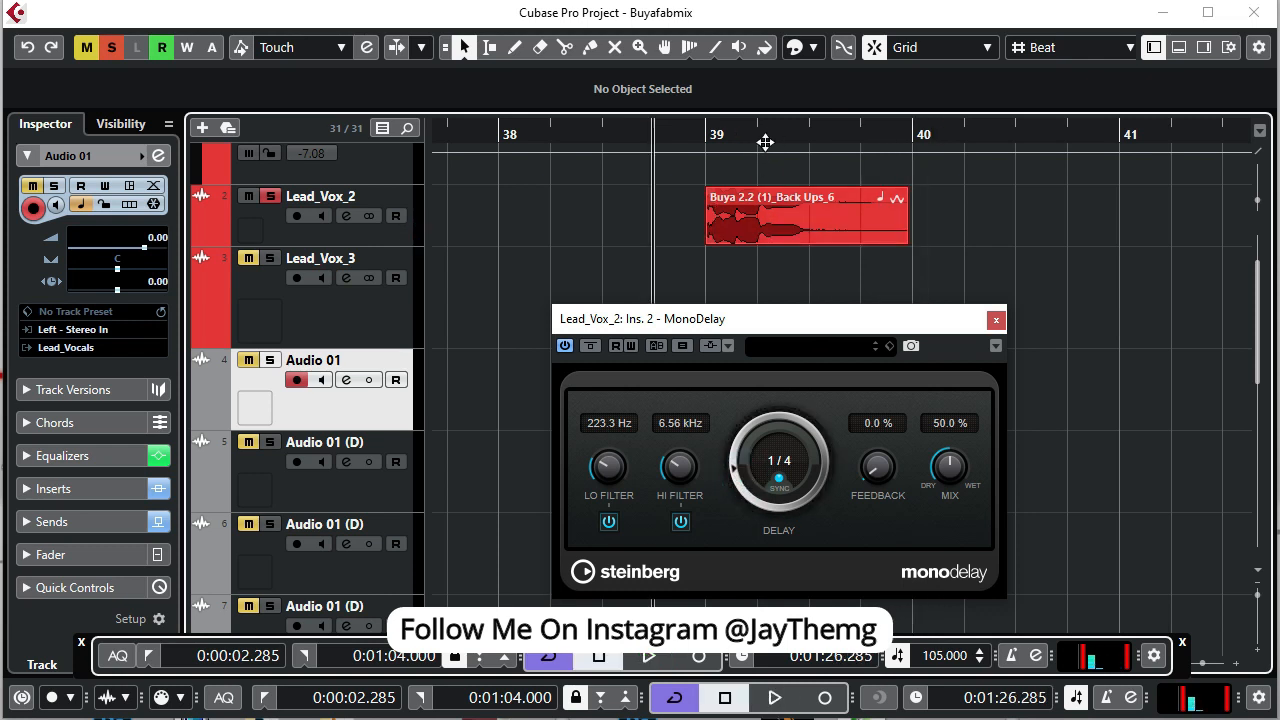
left_click(778, 692)
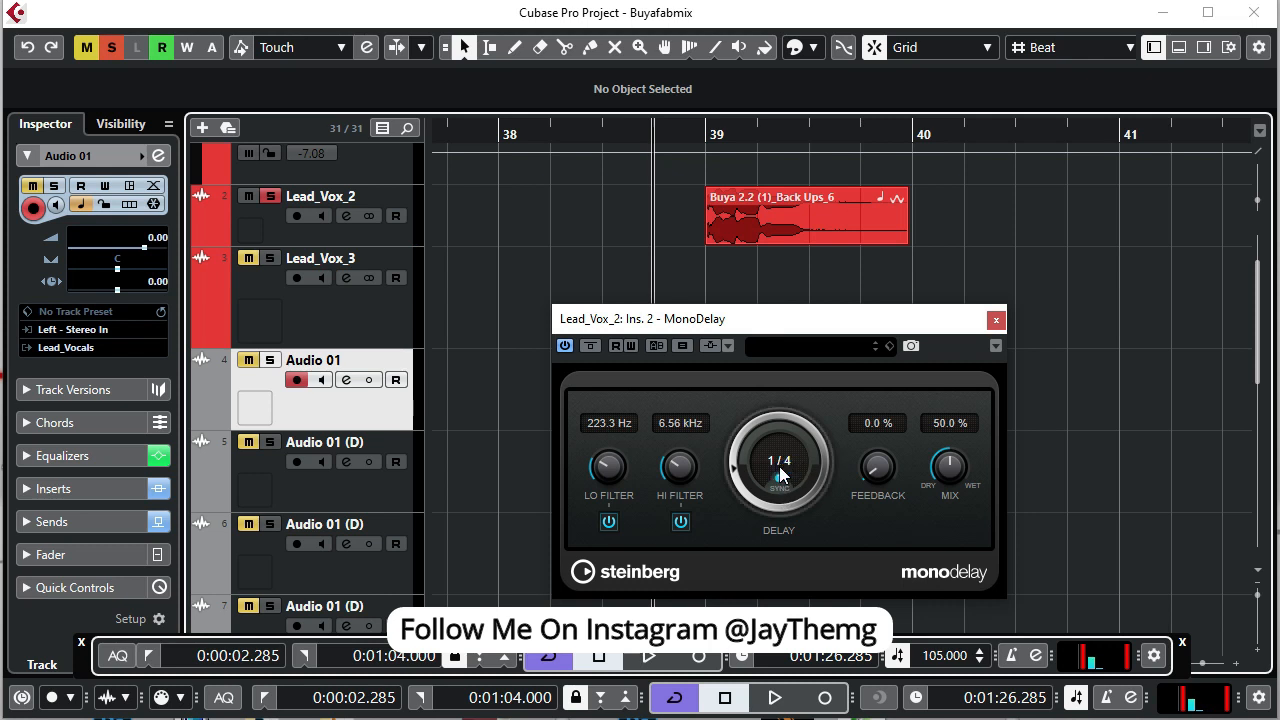
Switch the MonoDelay delay from synced notes to a free 500.0 ms time.
left_click_drag(778, 463, 740, 505)
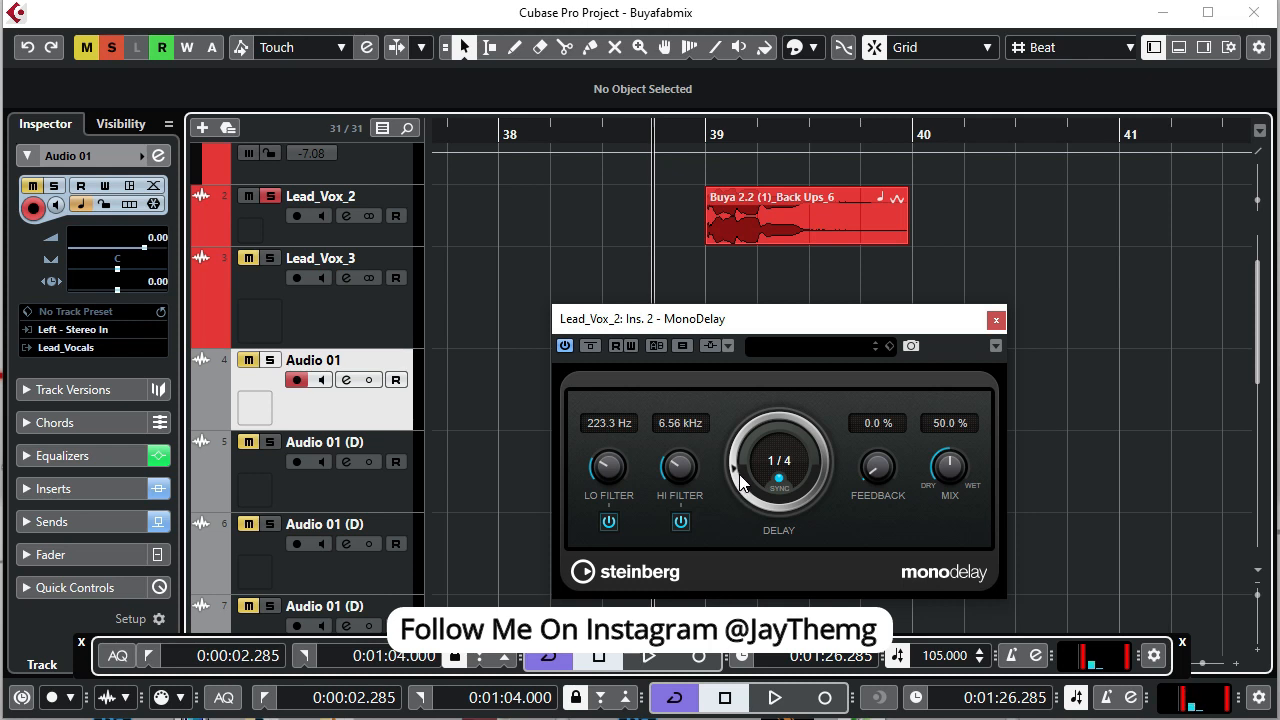
mouse_move(718, 268)
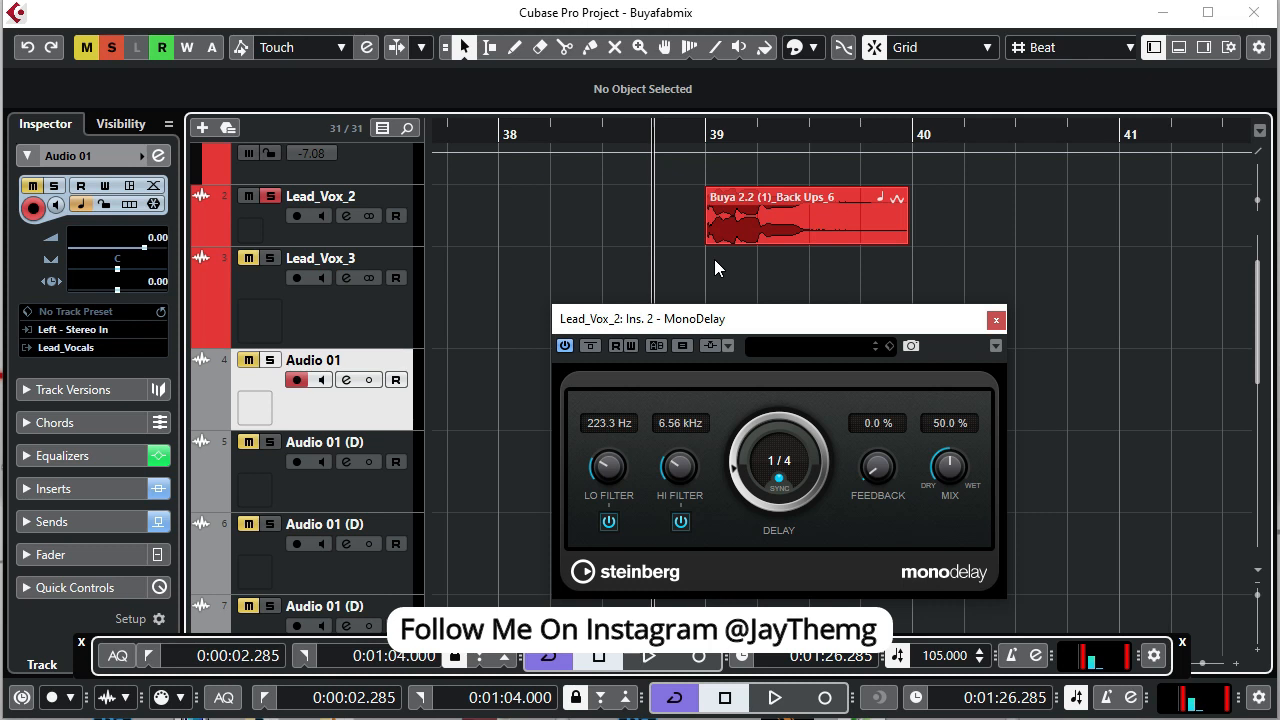
mouse_move(989, 272)
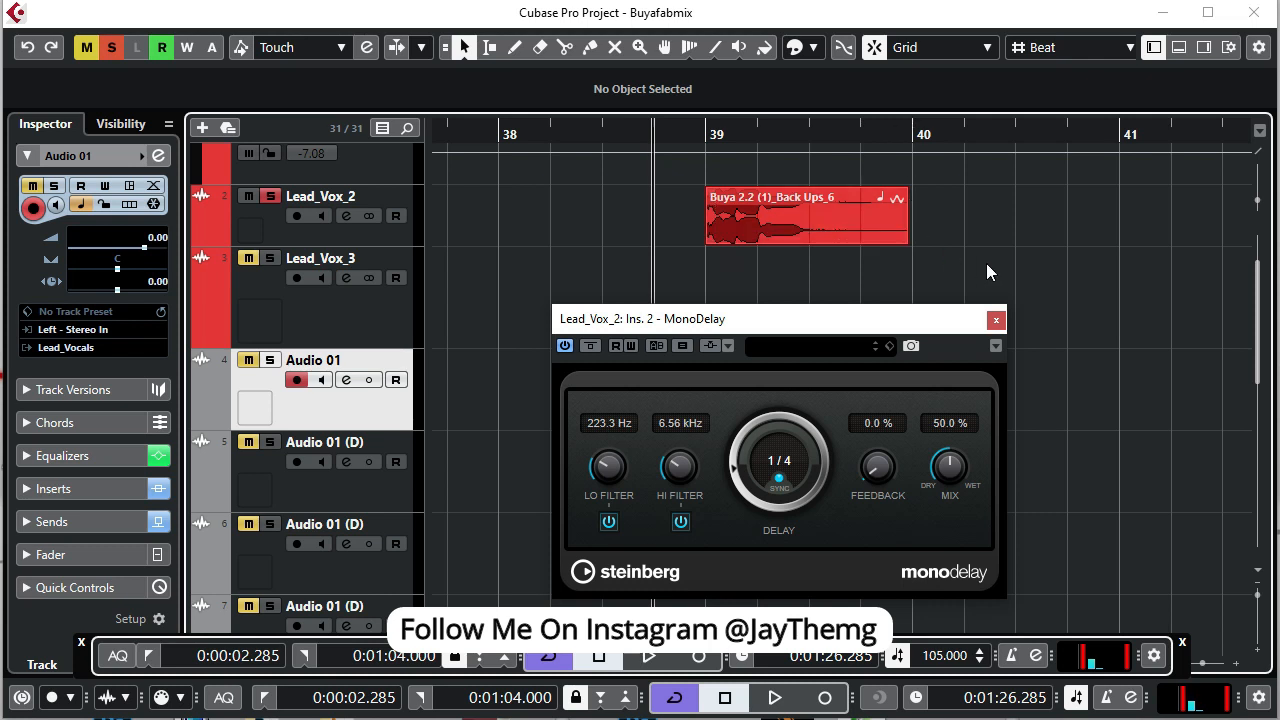
mouse_move(945, 655)
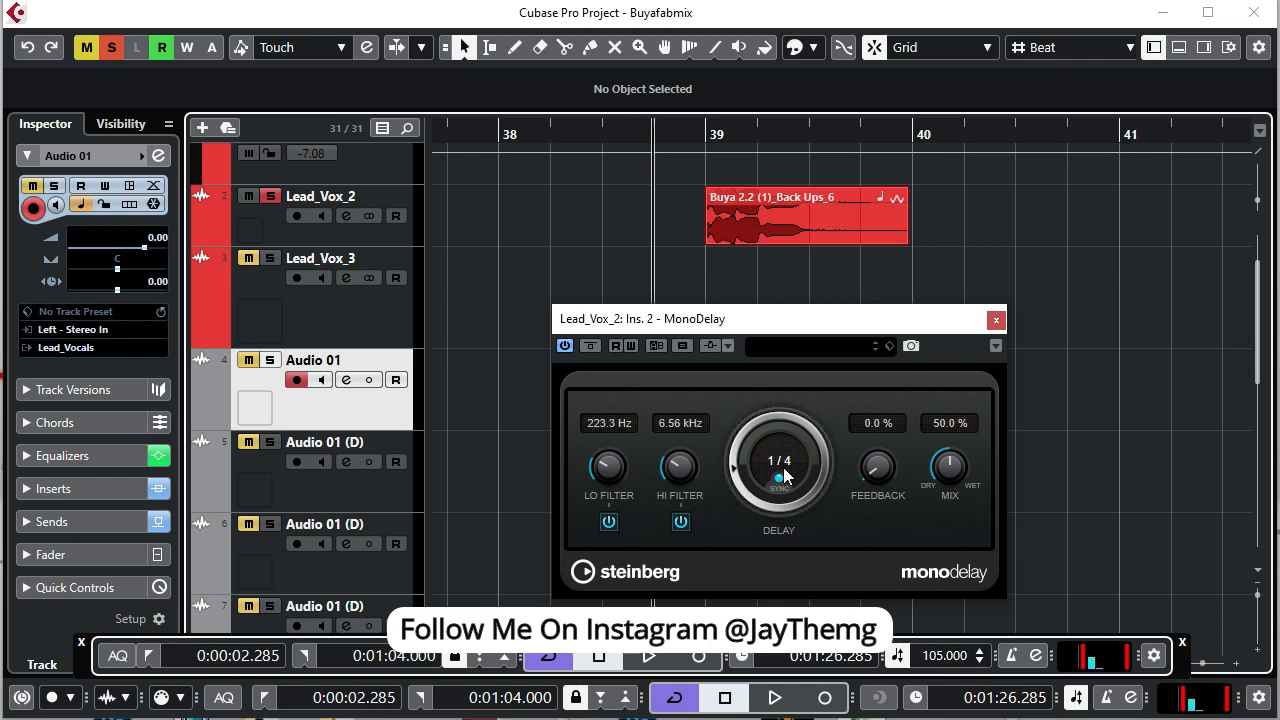
left_click_drag(778, 475, 778, 500)
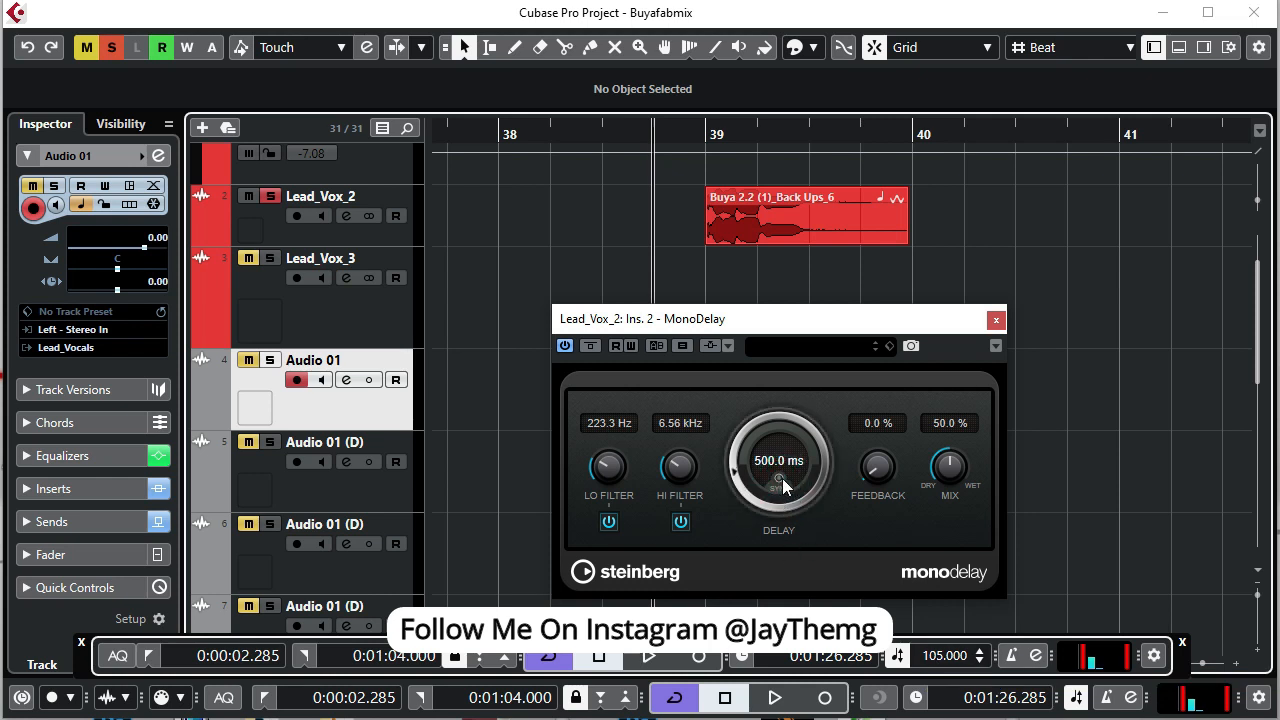
mouse_move(682, 188)
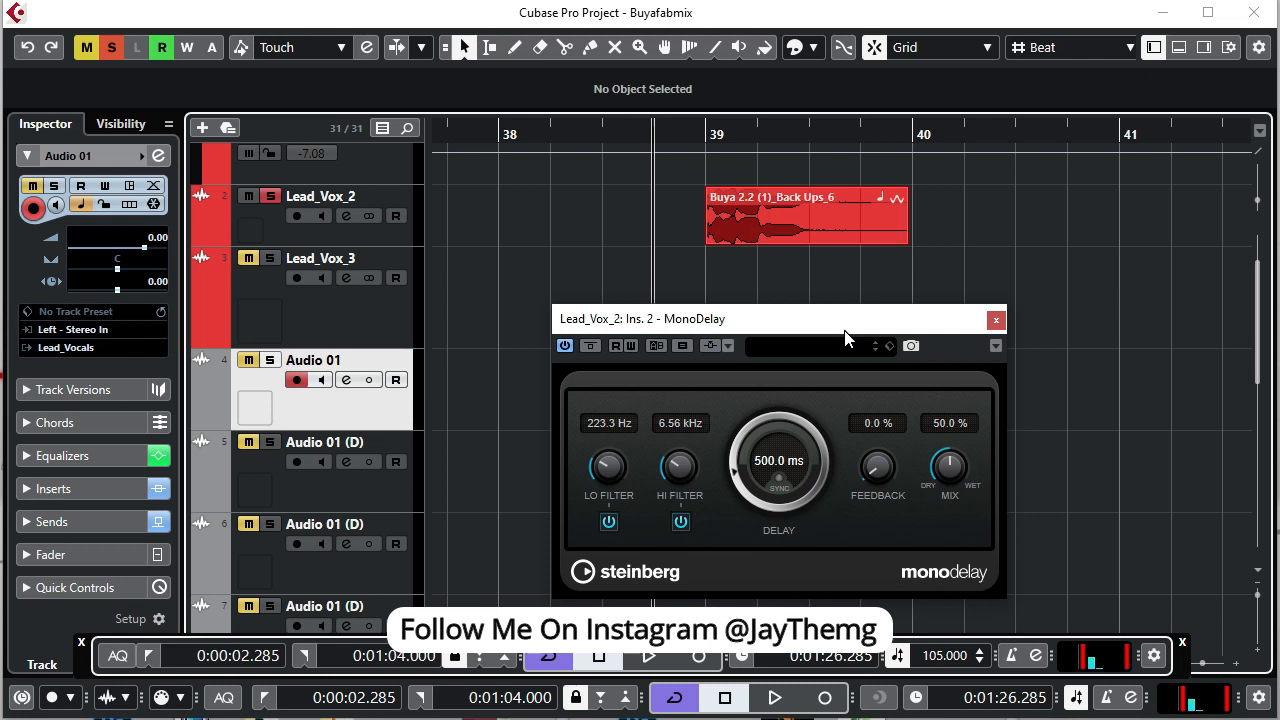
mouse_move(800, 281)
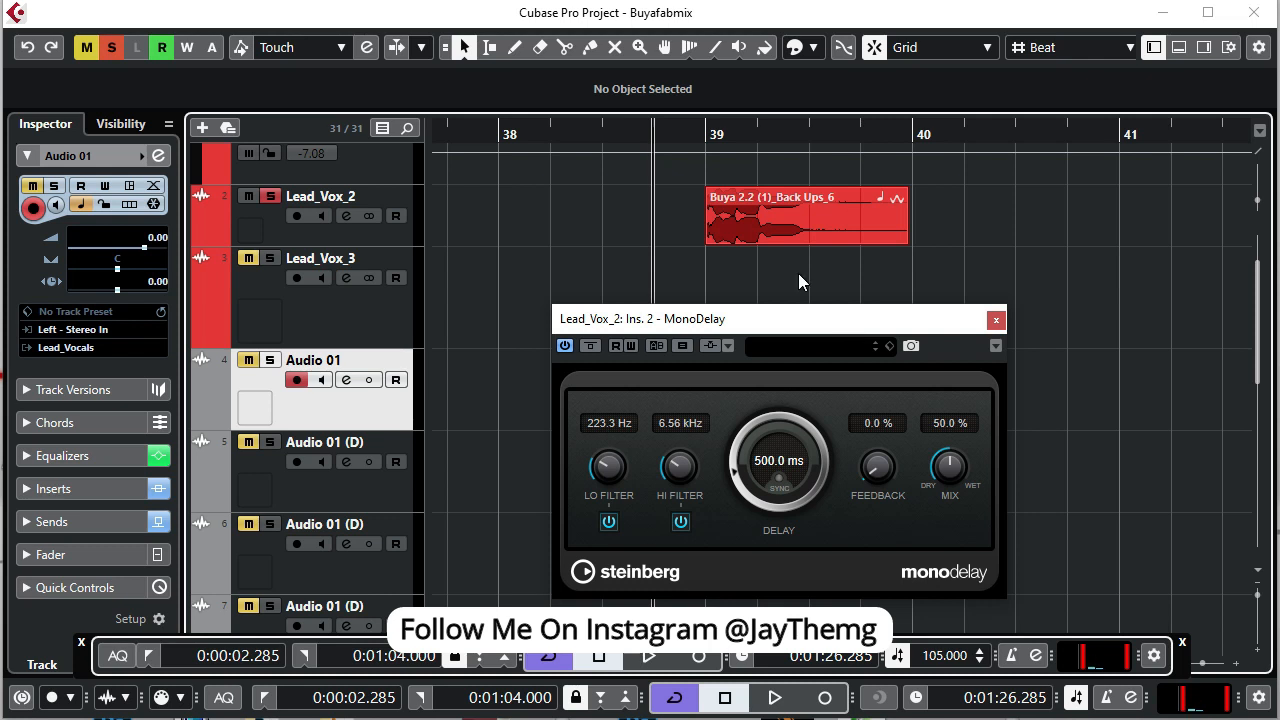
mouse_move(810, 232)
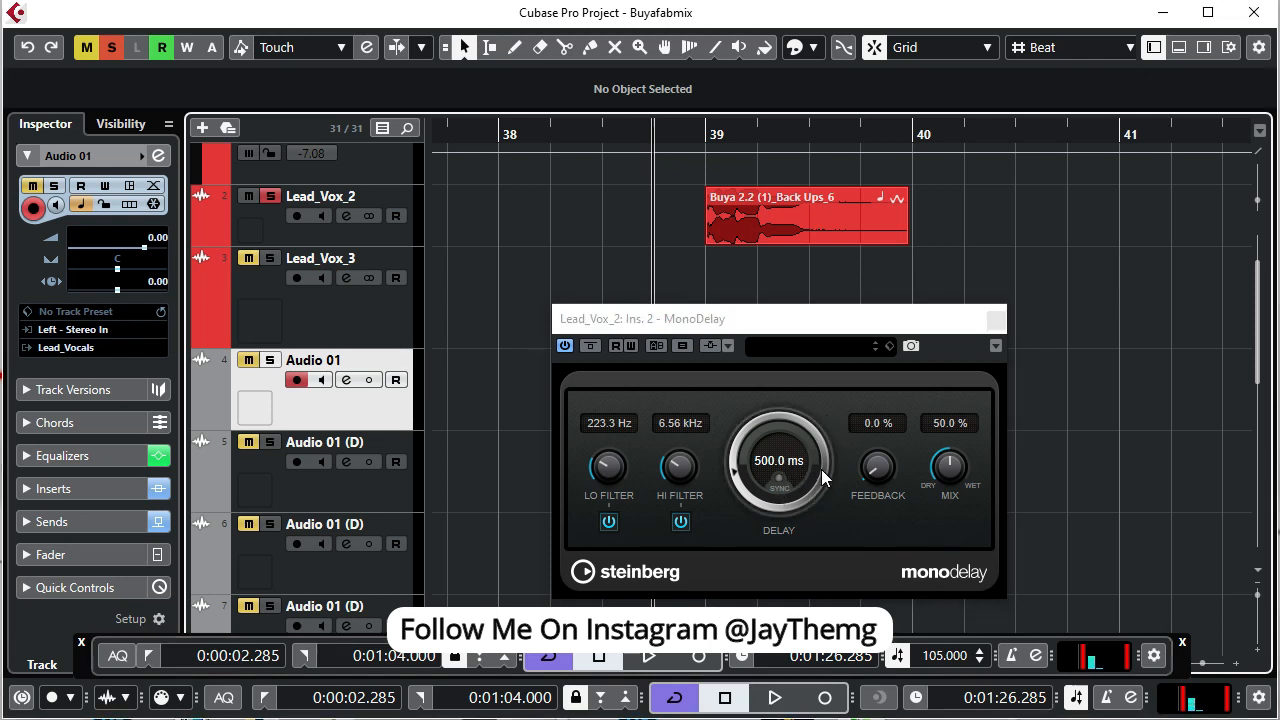
mouse_move(807, 496)
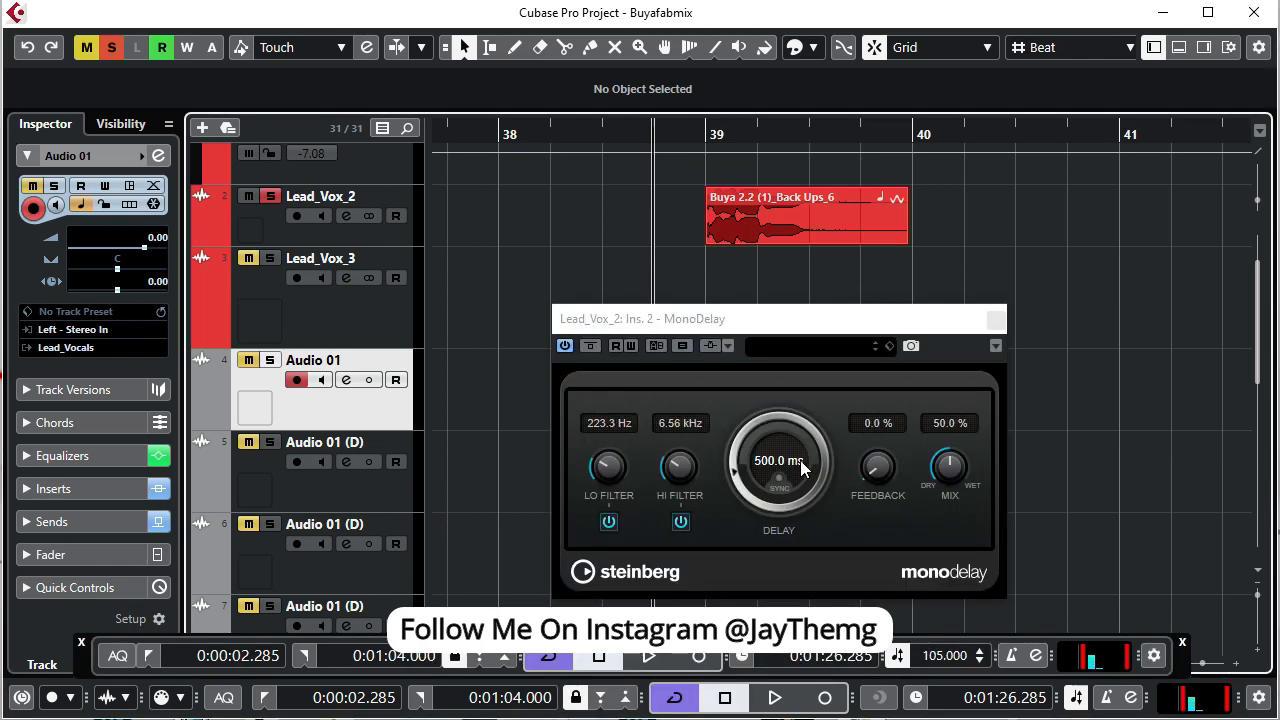
mouse_move(737, 480)
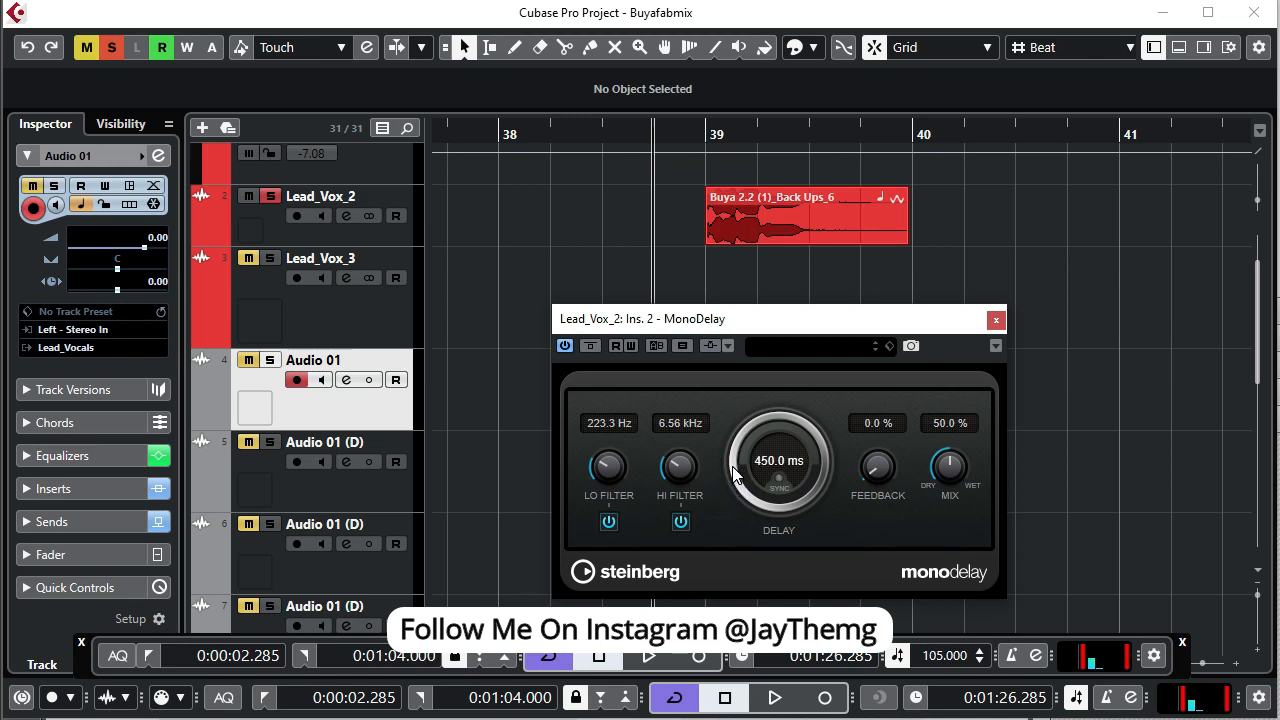
Adjust the free delay time from 450 ms through 500 ms to 1000.0 ms.
left_click_drag(778, 460, 780, 480)
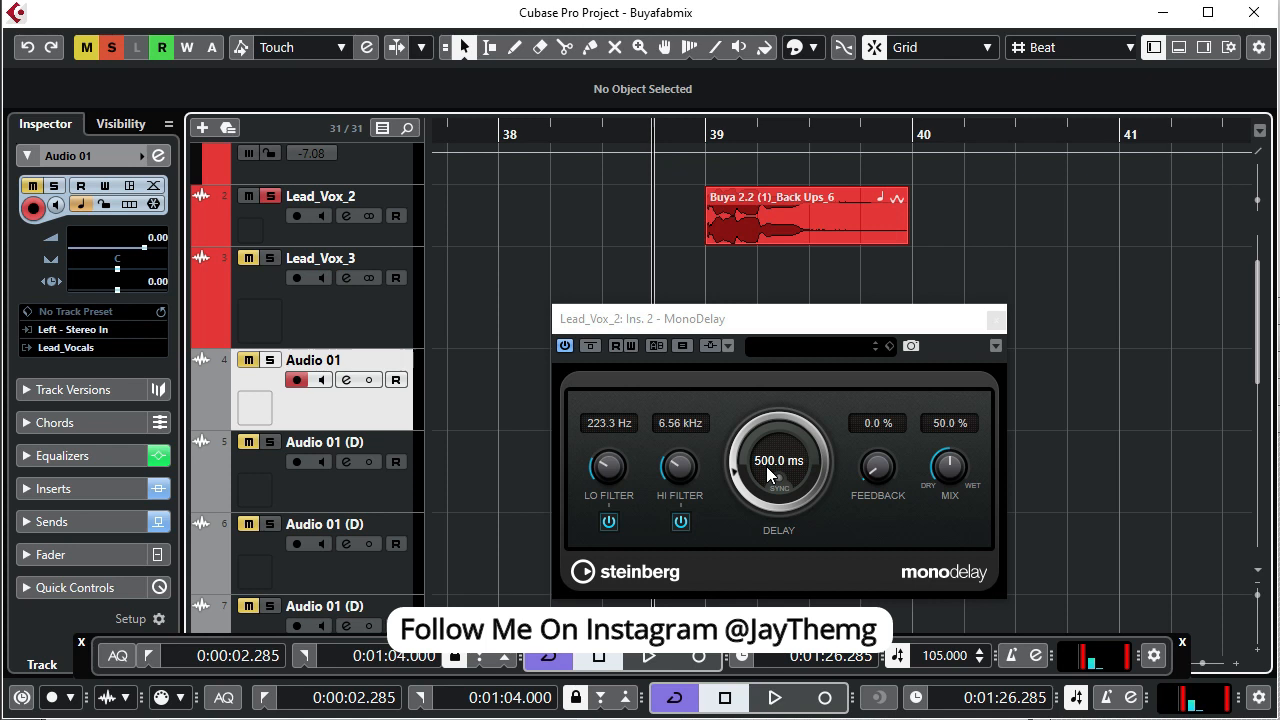
mouse_move(760, 188)
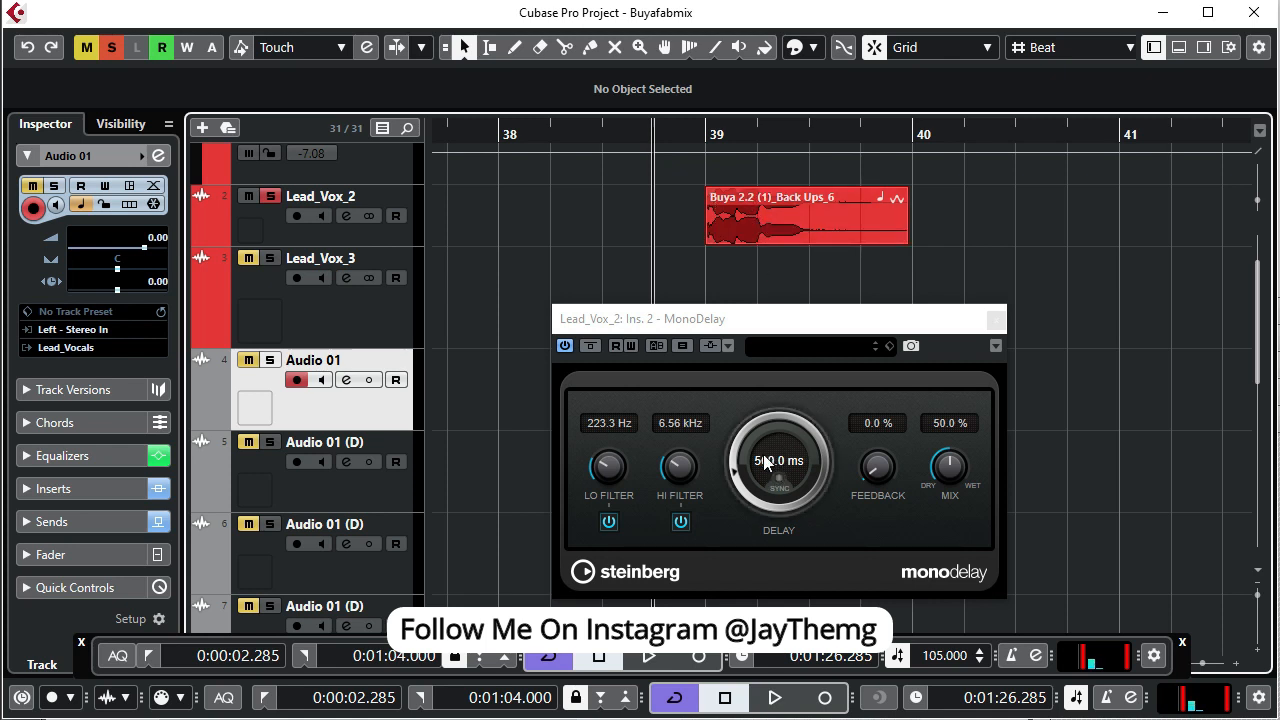
left_click_drag(778, 460, 778, 478)
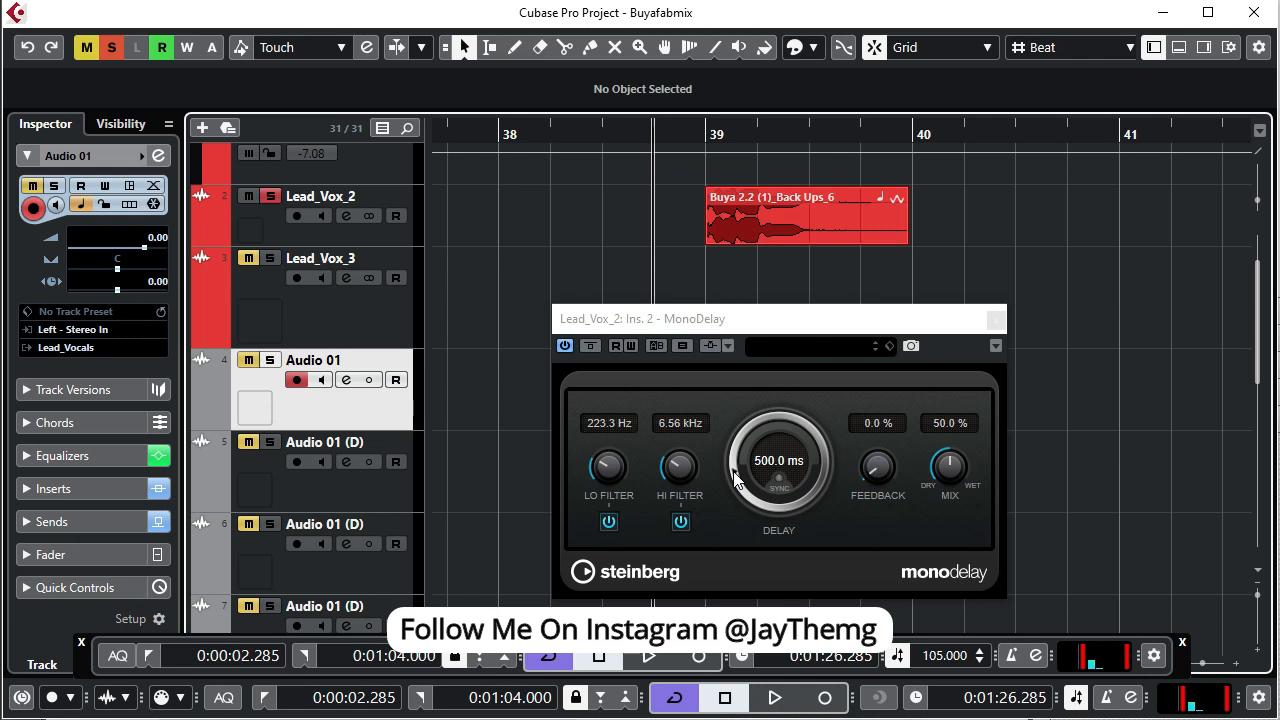
left_click_drag(778, 470, 778, 440)
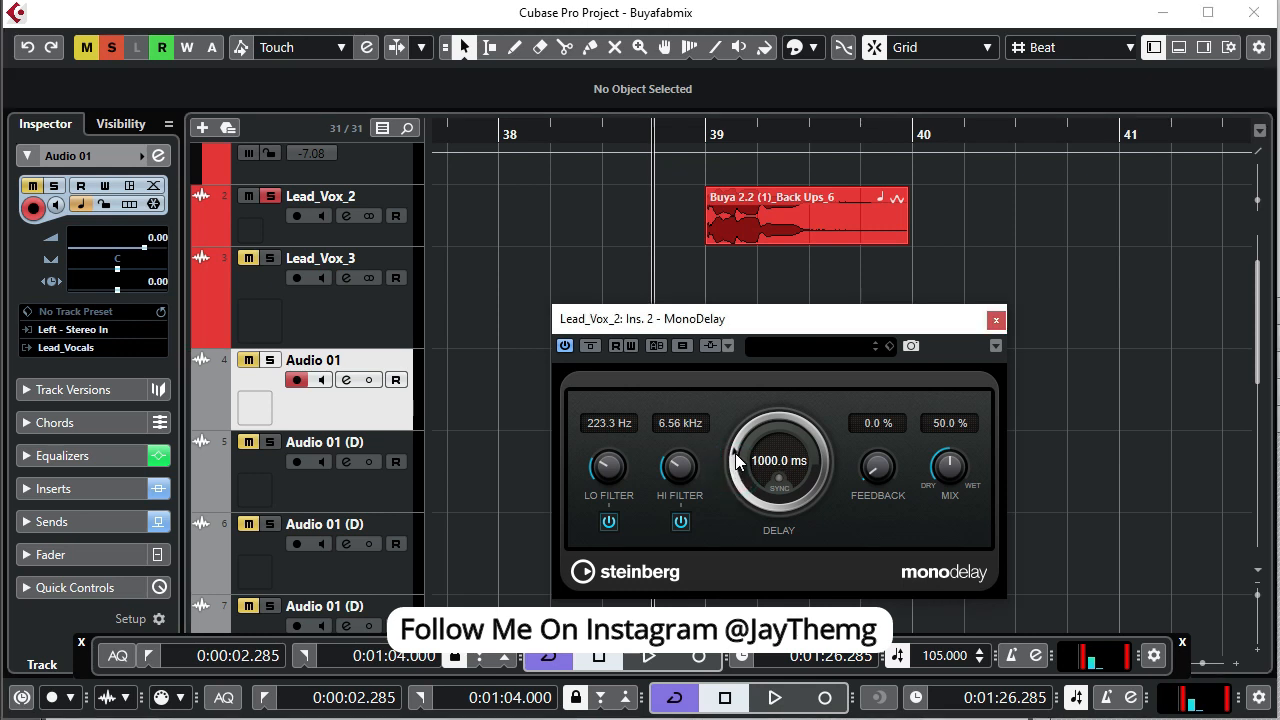
mouse_move(808, 129)
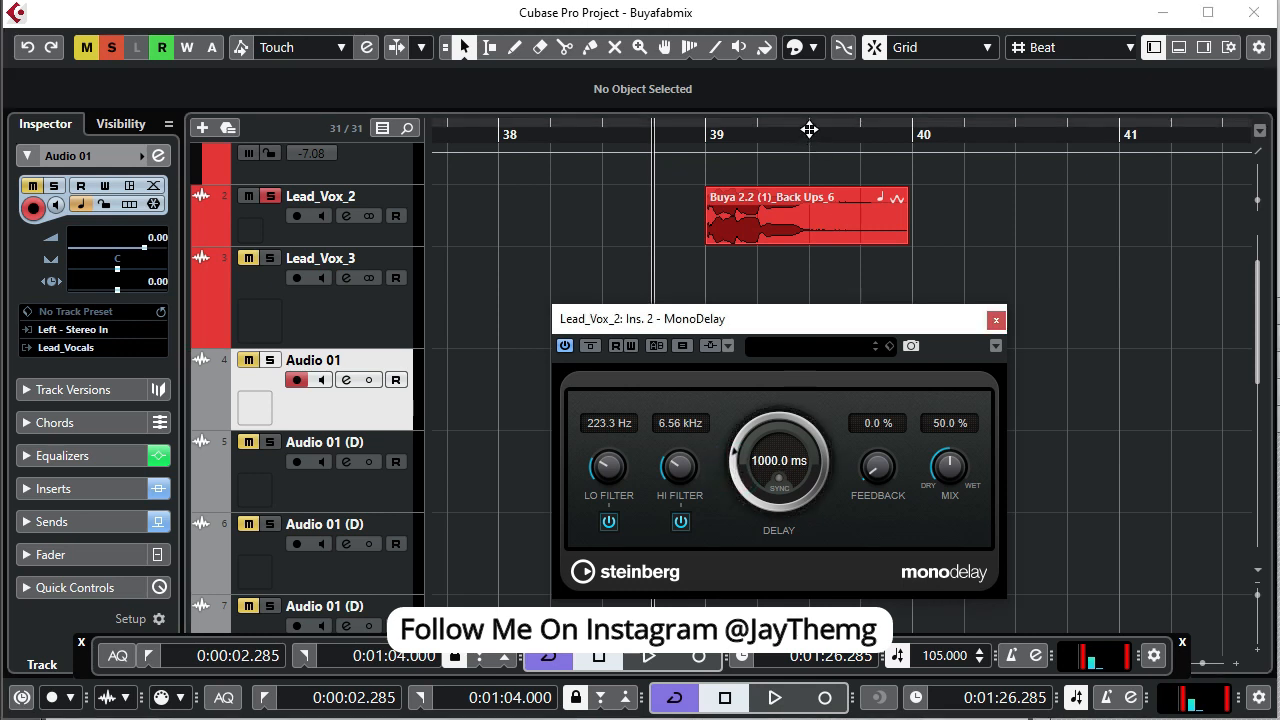
mouse_move(810, 307)
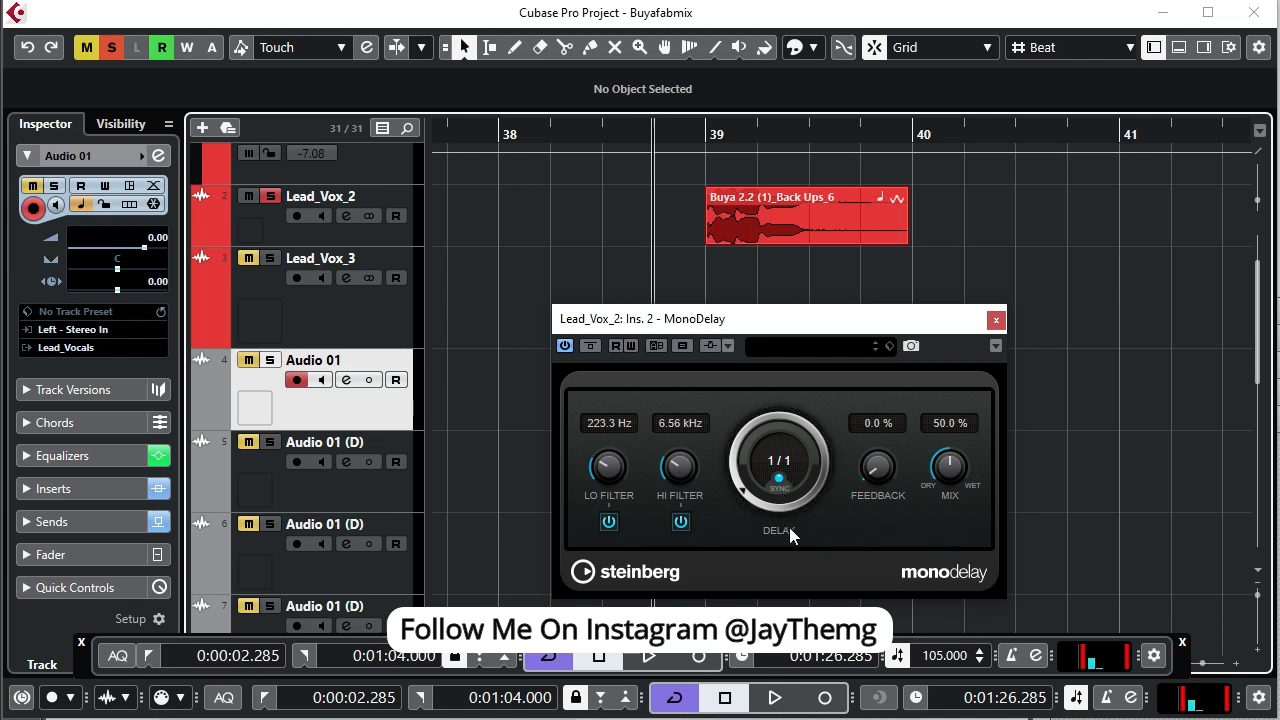
mouse_move(787, 531)
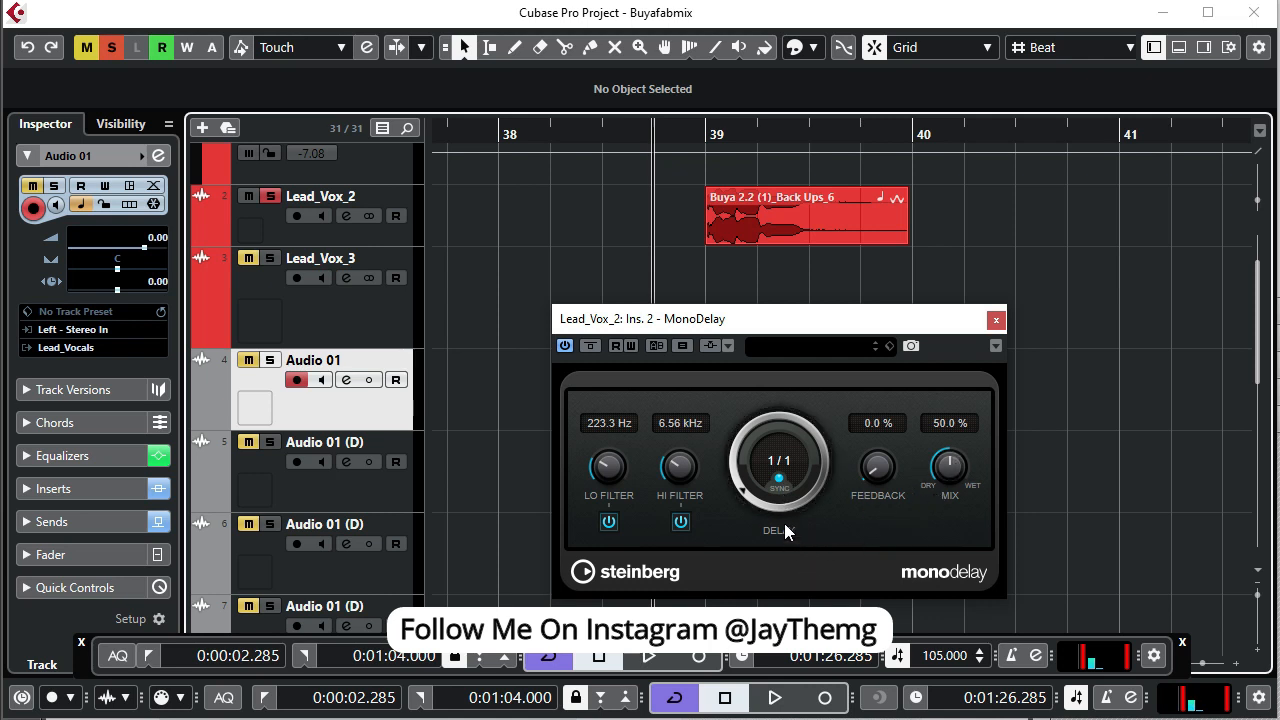
mouse_move(878, 470)
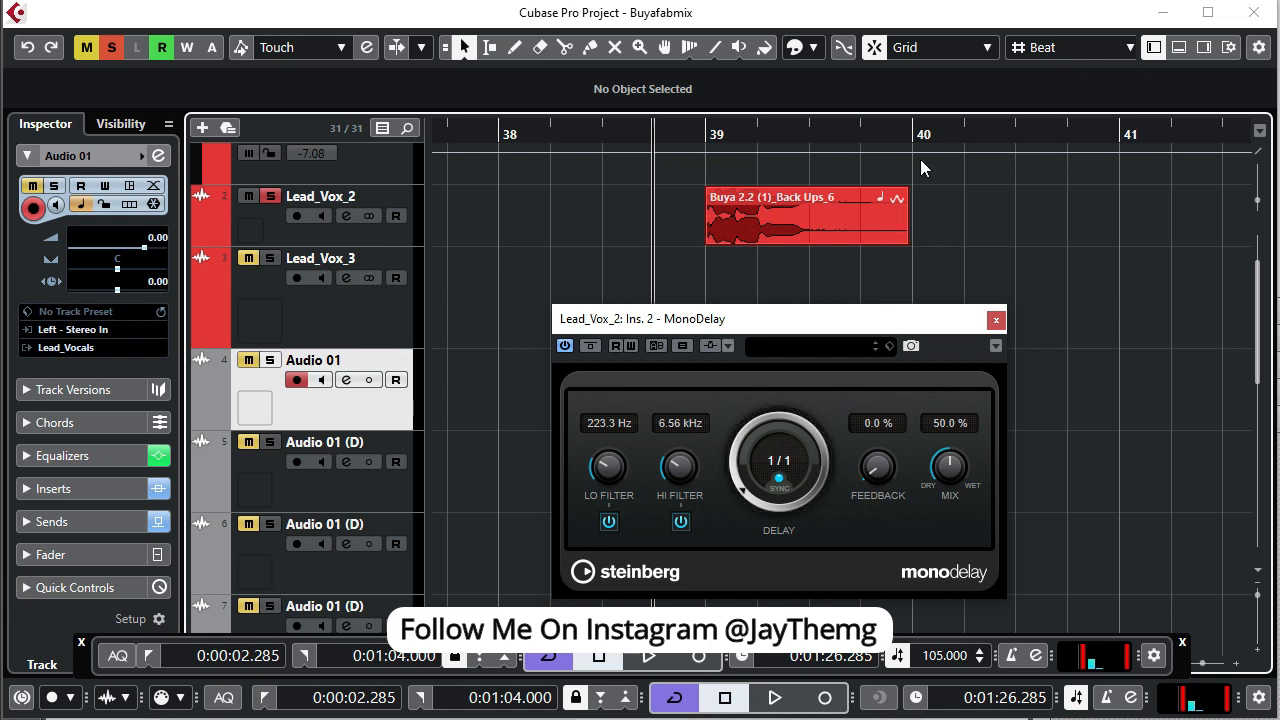
mouse_move(916, 265)
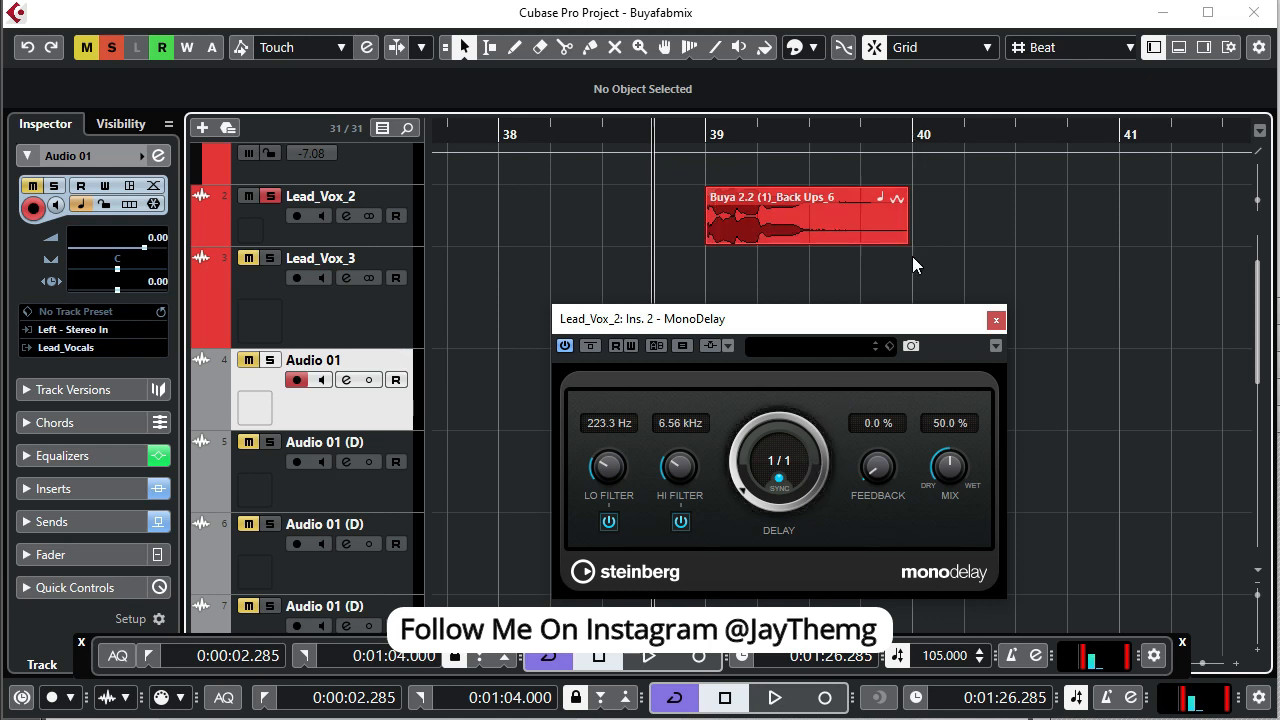
mouse_move(917, 248)
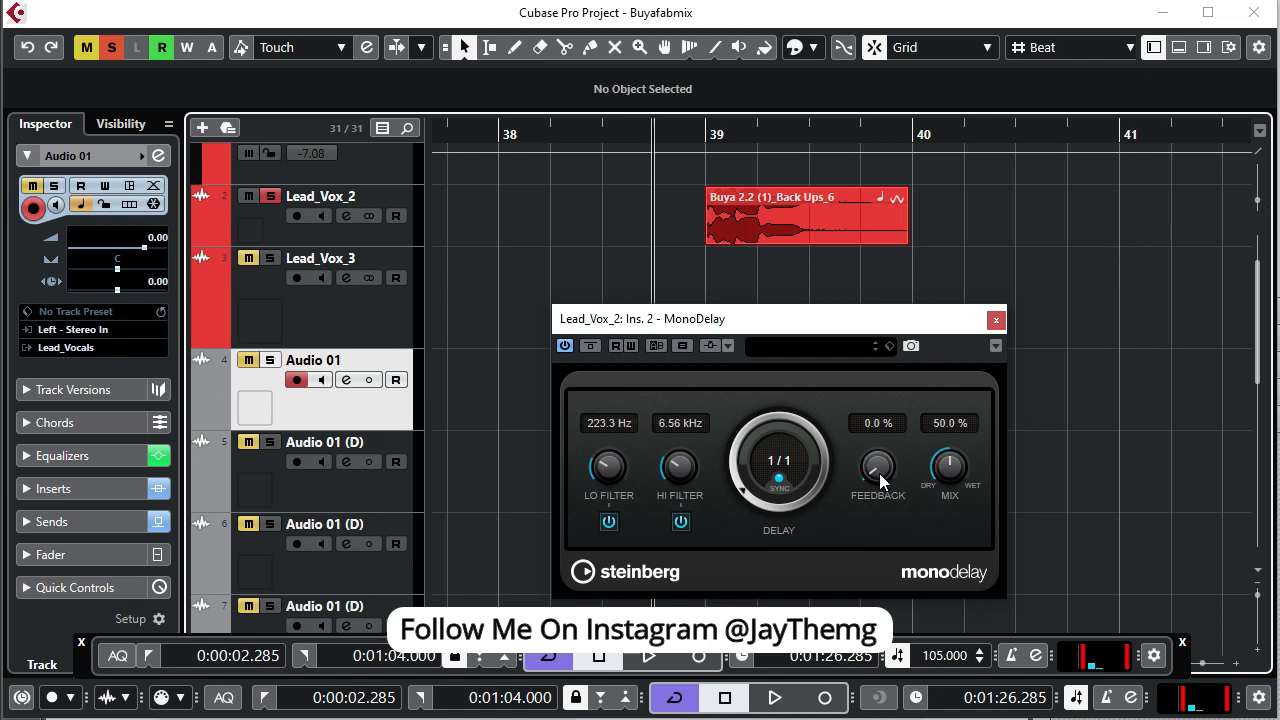
Raise the MonoDelay feedback and change the synced delay from 1/1 to 1/2.
left_click_drag(877, 470, 865, 445)
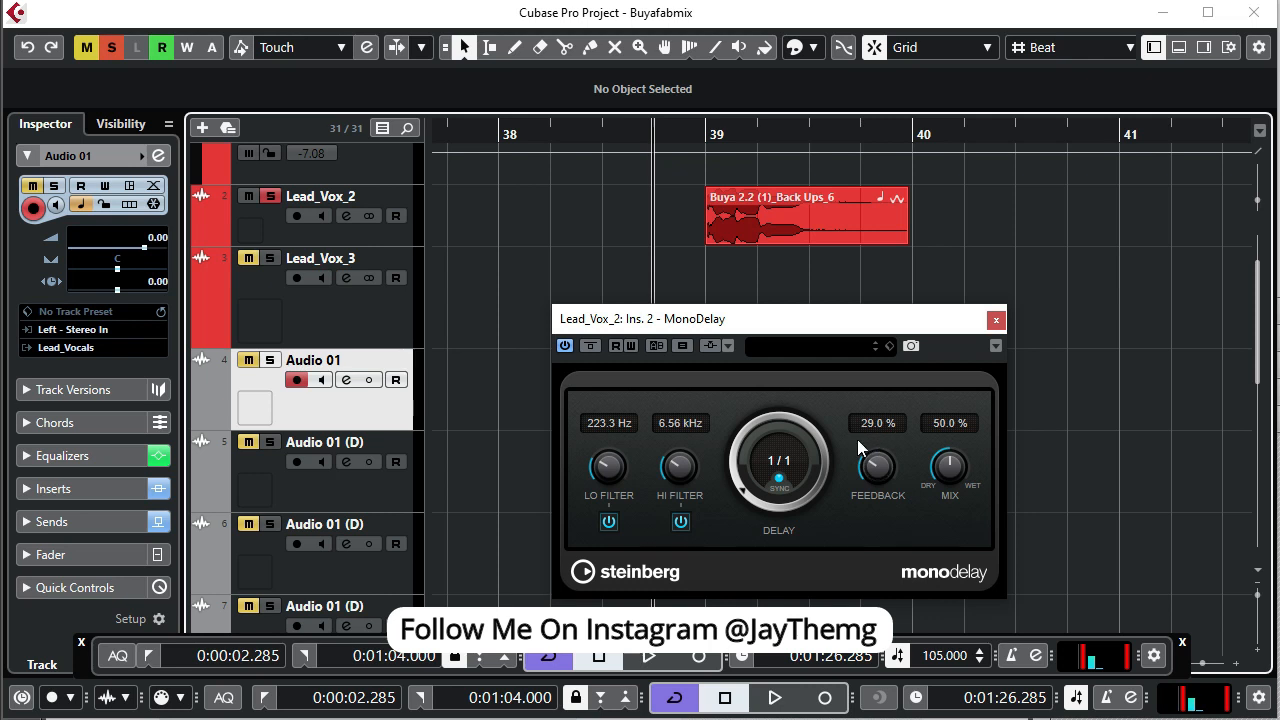
left_click(776, 697)
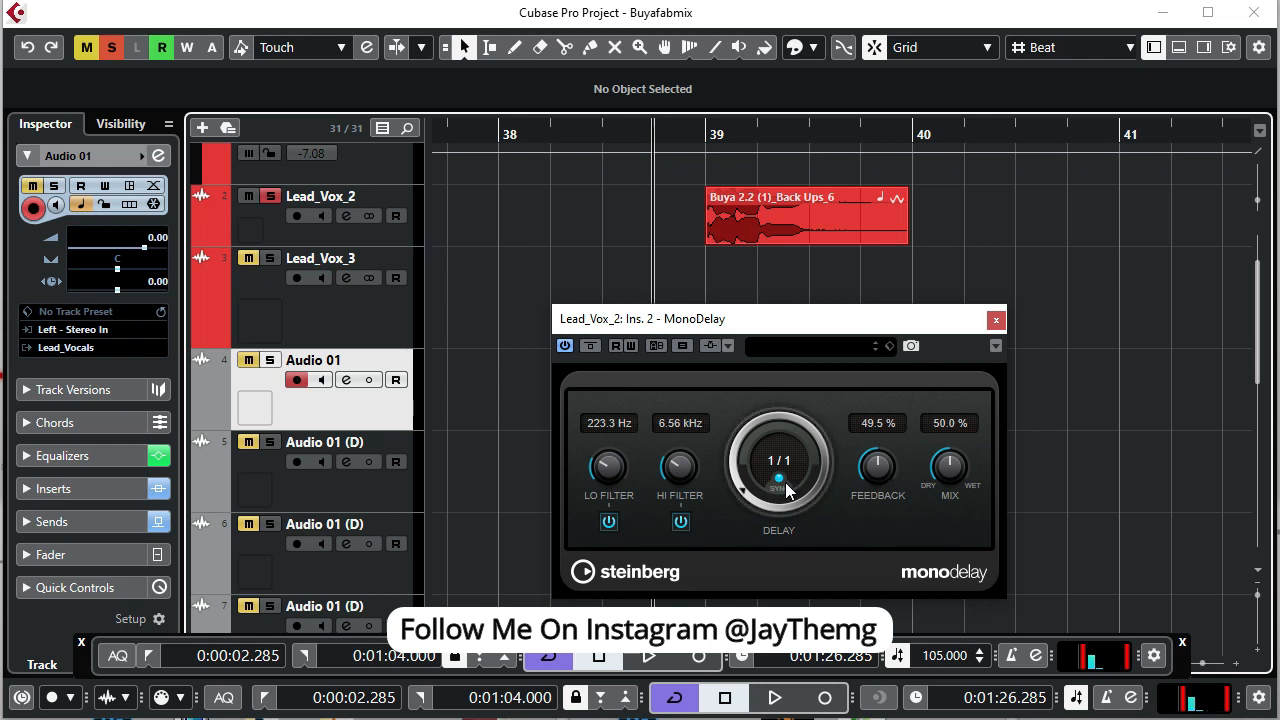
left_click_drag(778, 477, 778, 490)
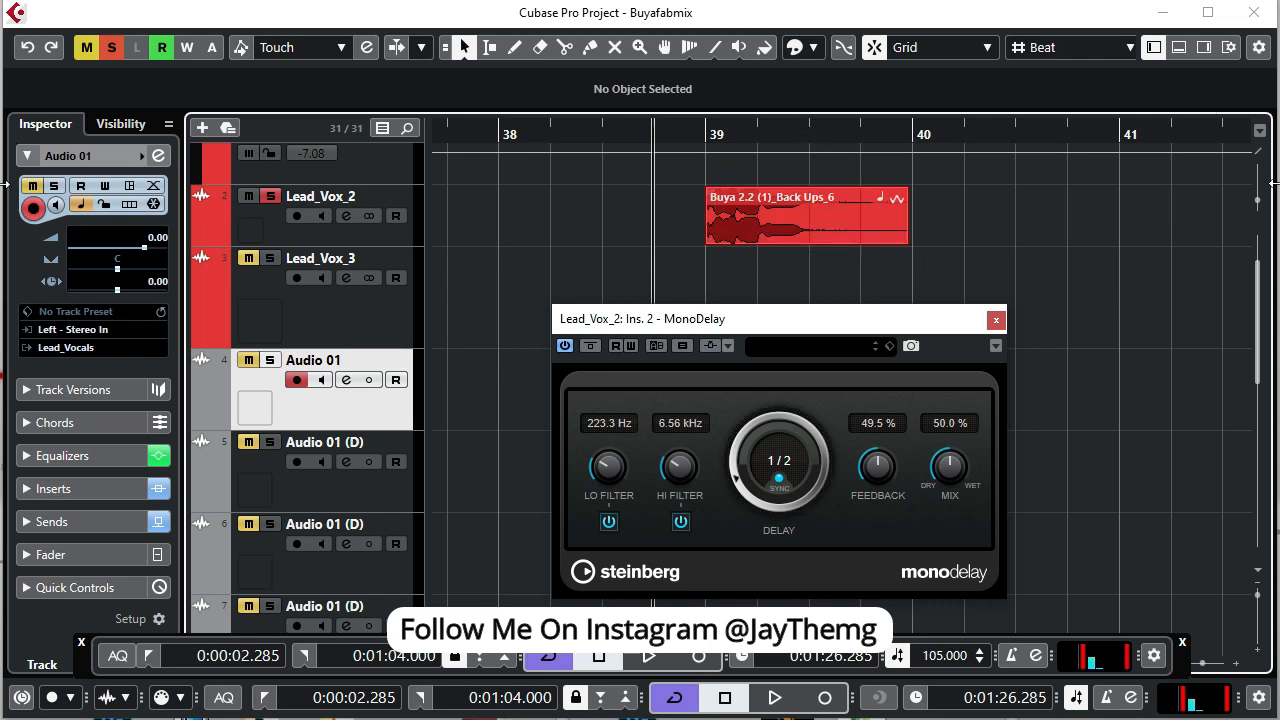
mouse_move(745, 337)
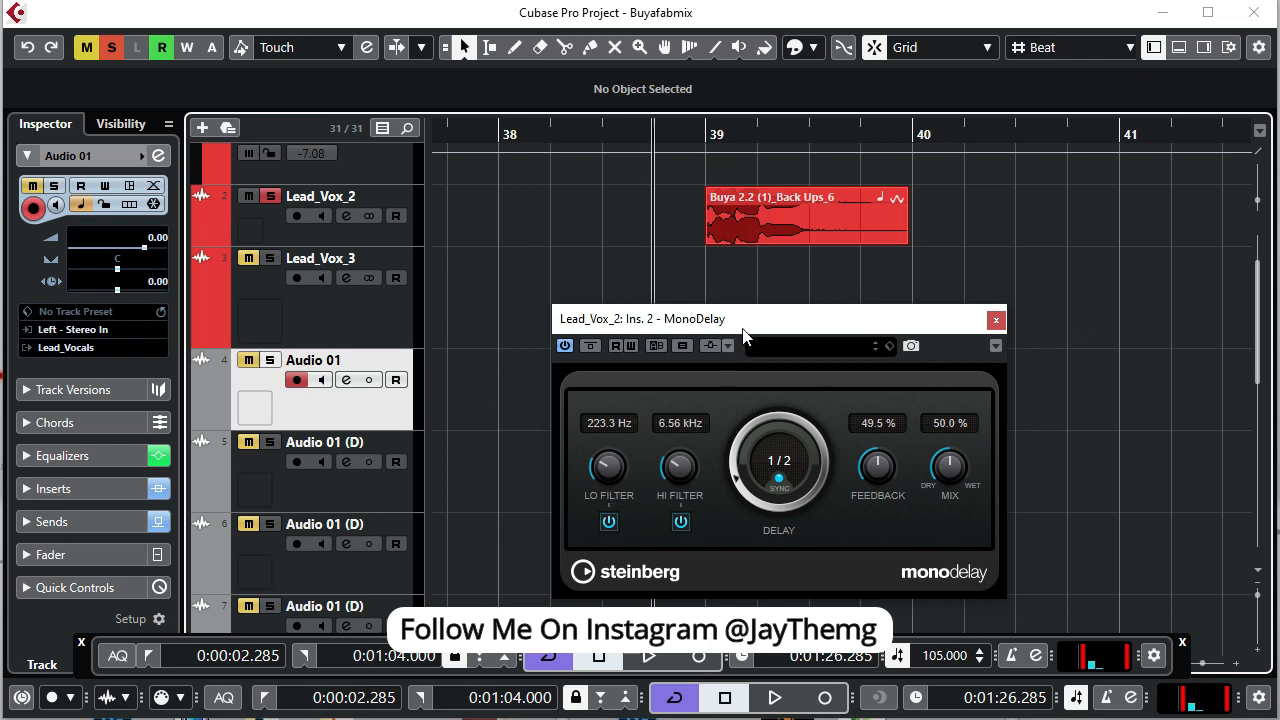
Audition the 1/4 delay with 49.5% feedback during playback.
left_click(773, 694)
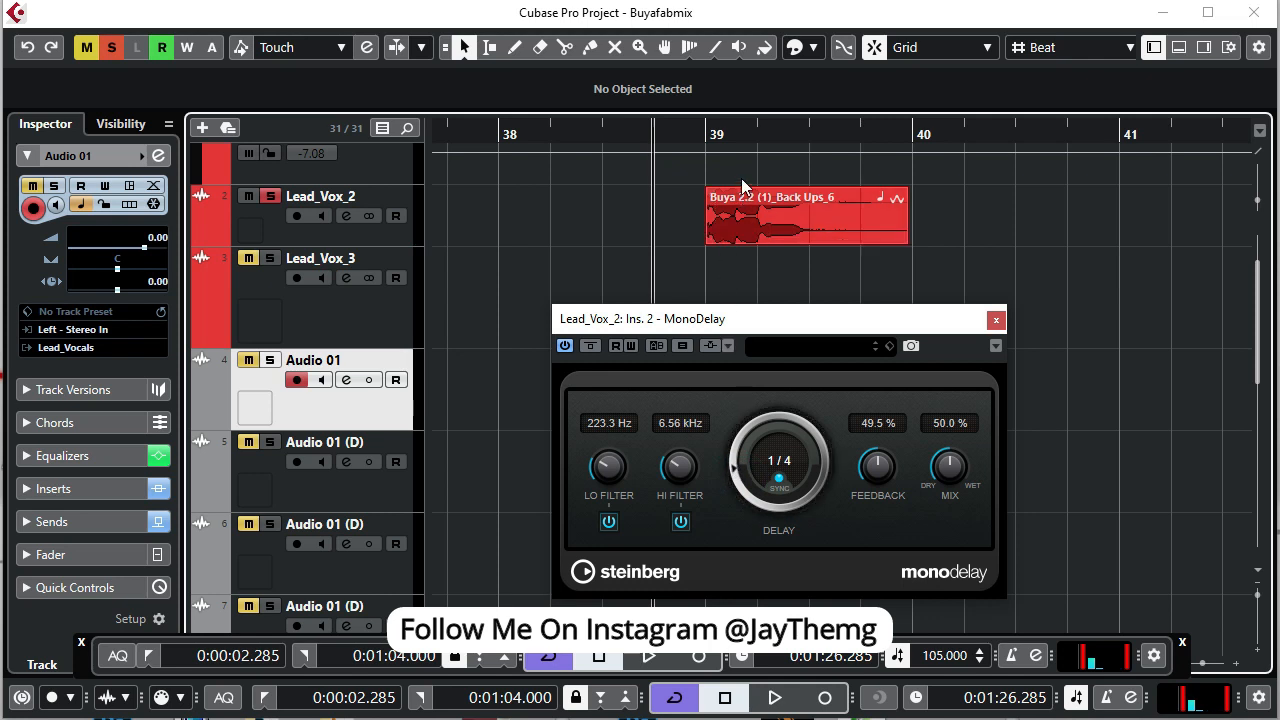
mouse_move(892, 210)
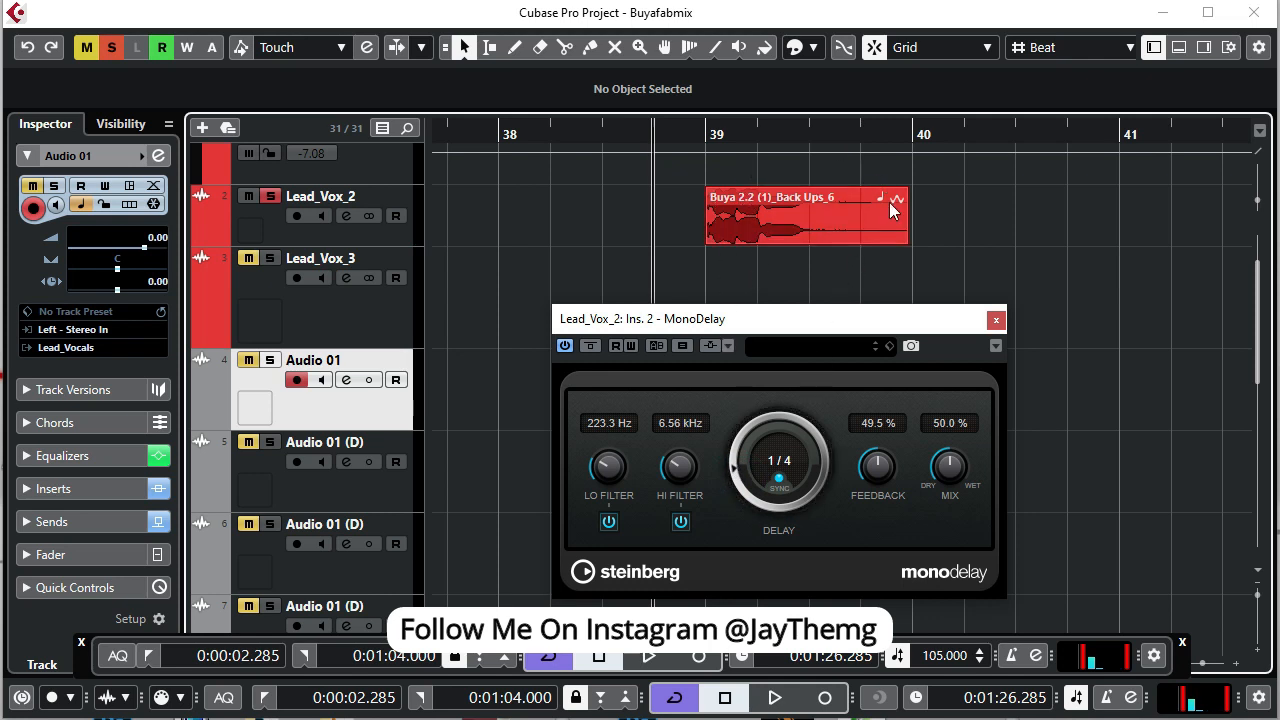
left_click(779, 693)
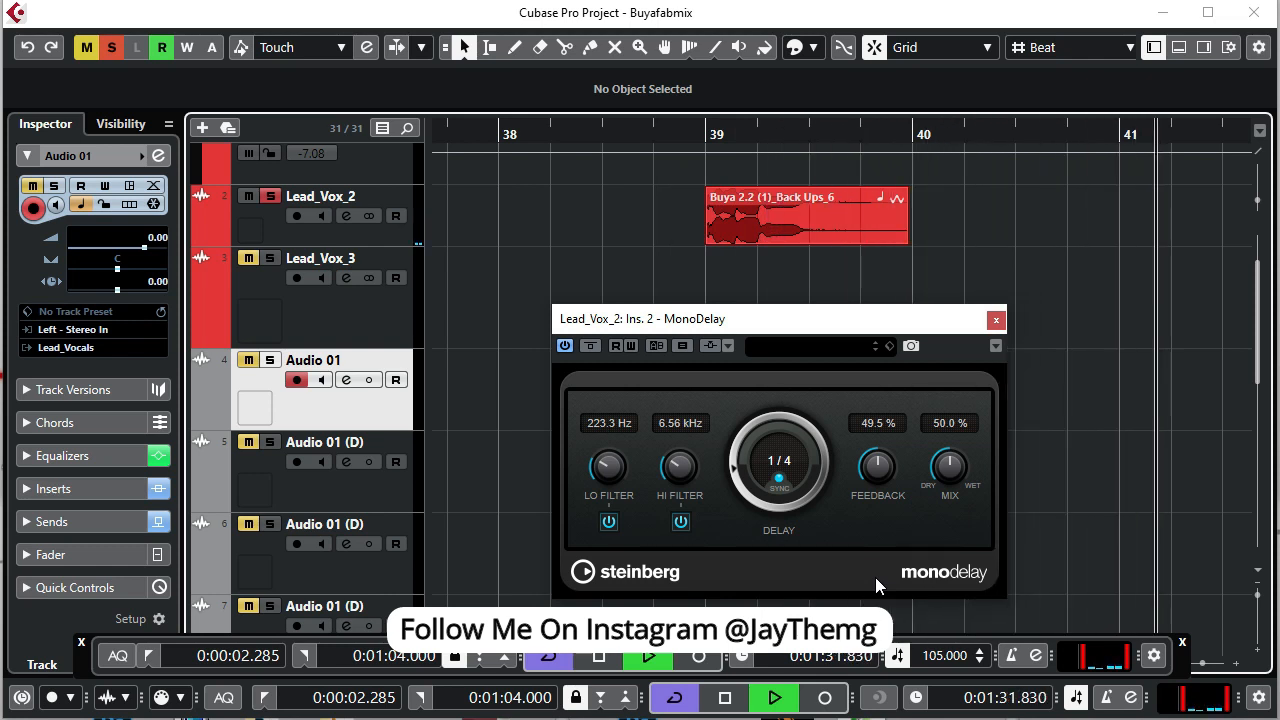
left_click(770, 695)
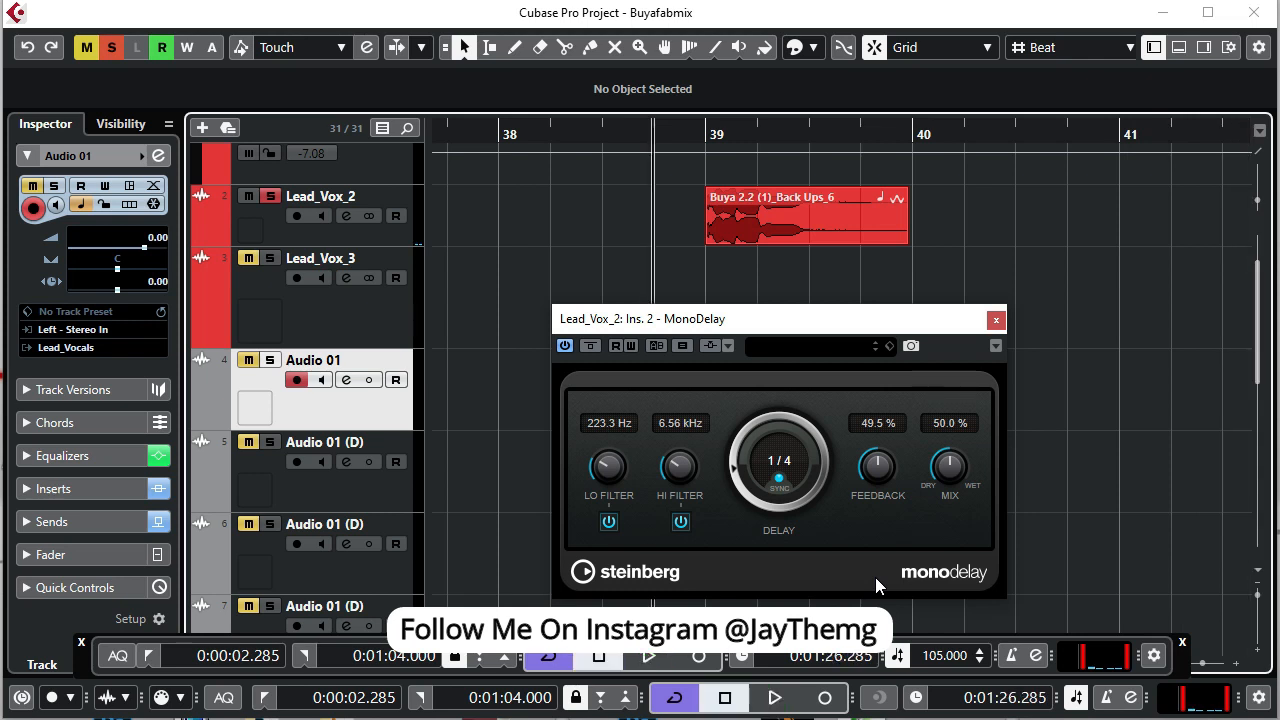
Pull the feedback down through 28%, 14% and 20% to settle at 9.0%.
left_click_drag(877, 470, 877, 500)
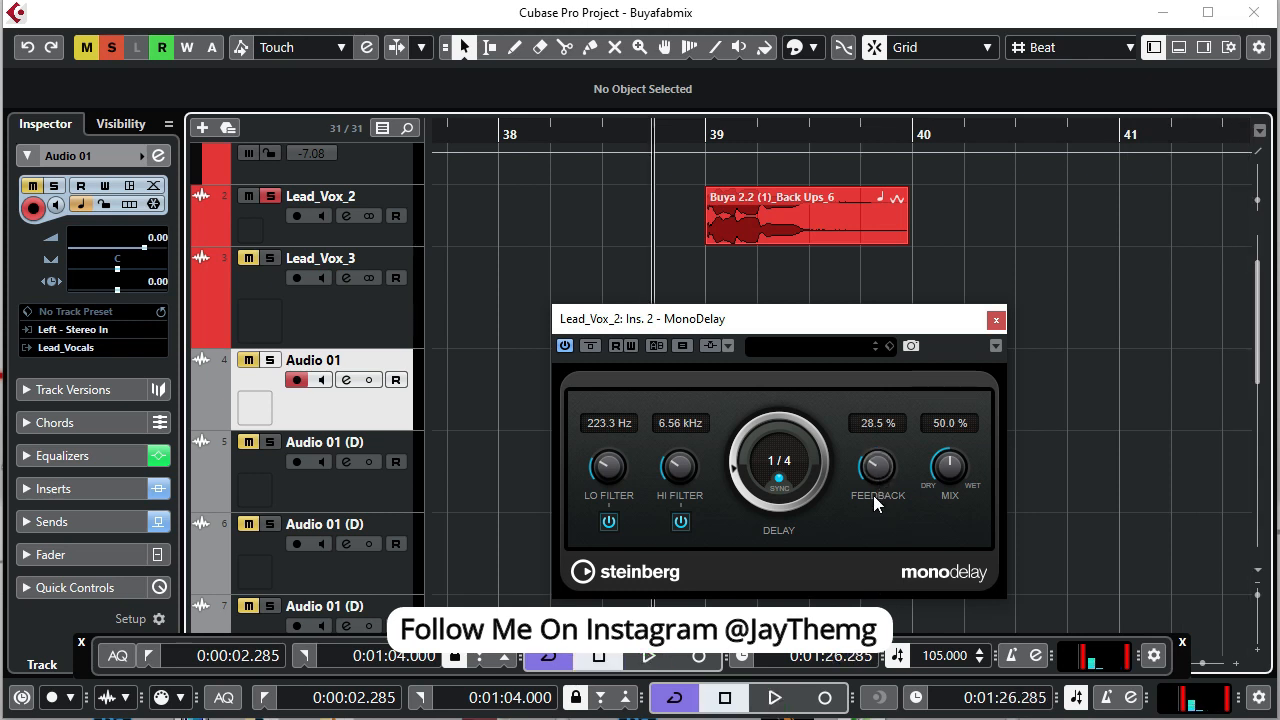
left_click_drag(877, 467, 877, 490)
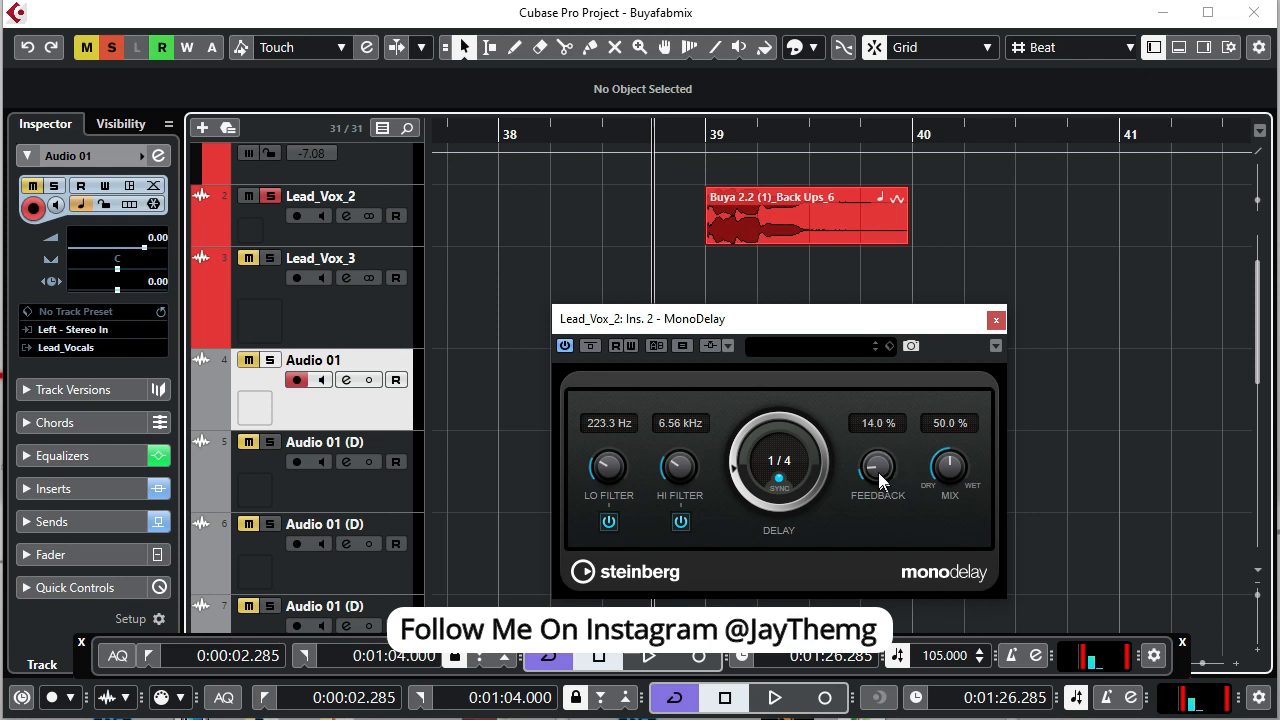
left_click_drag(877, 470, 877, 450)
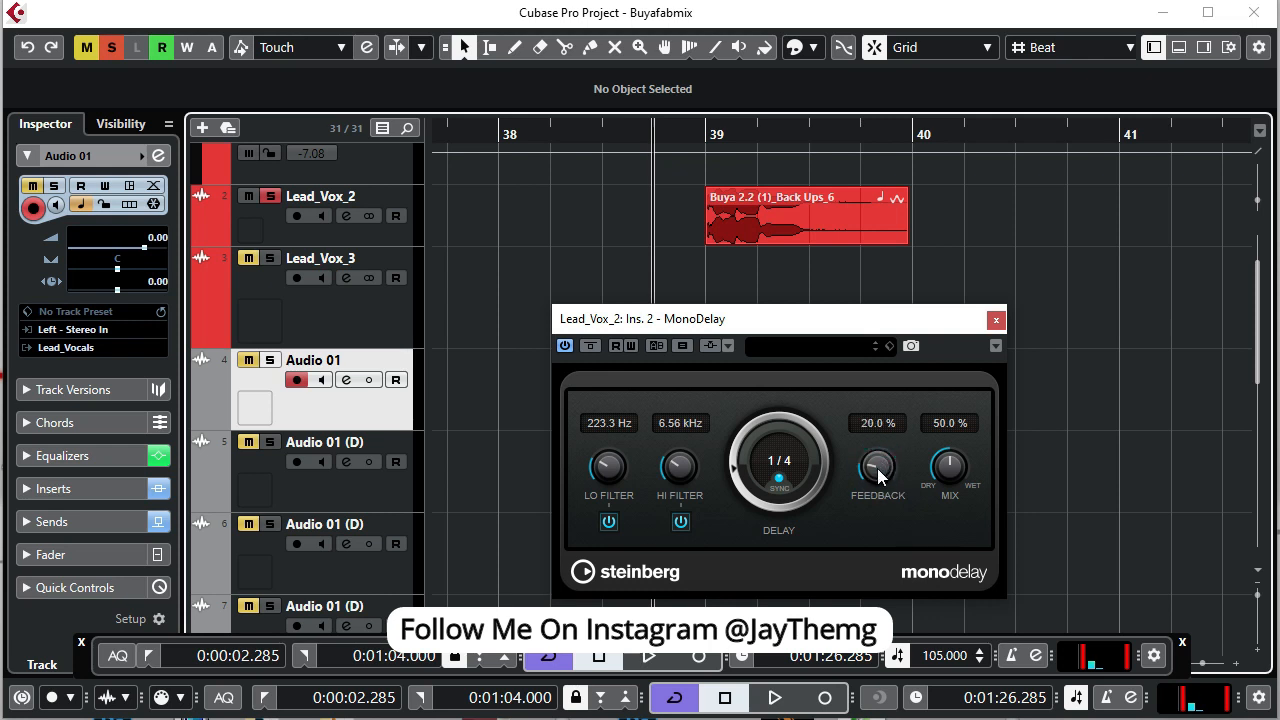
mouse_move(872, 462)
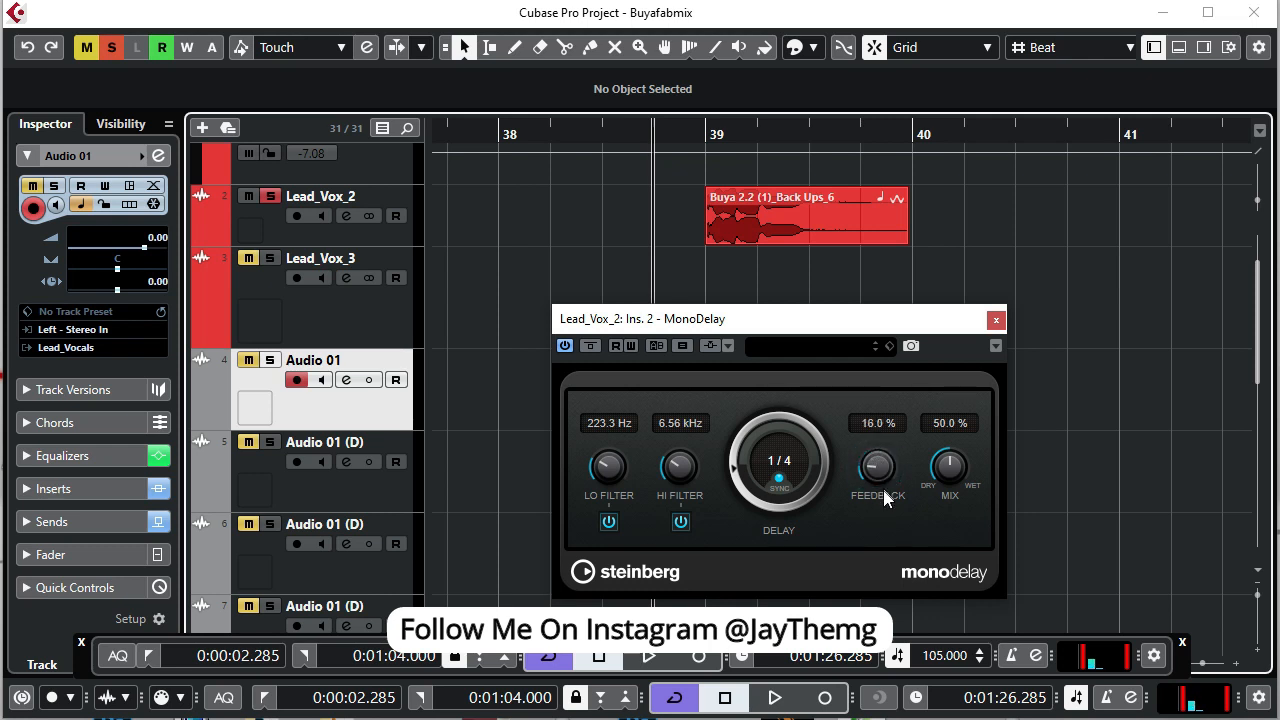
left_click_drag(877, 467, 877, 490)
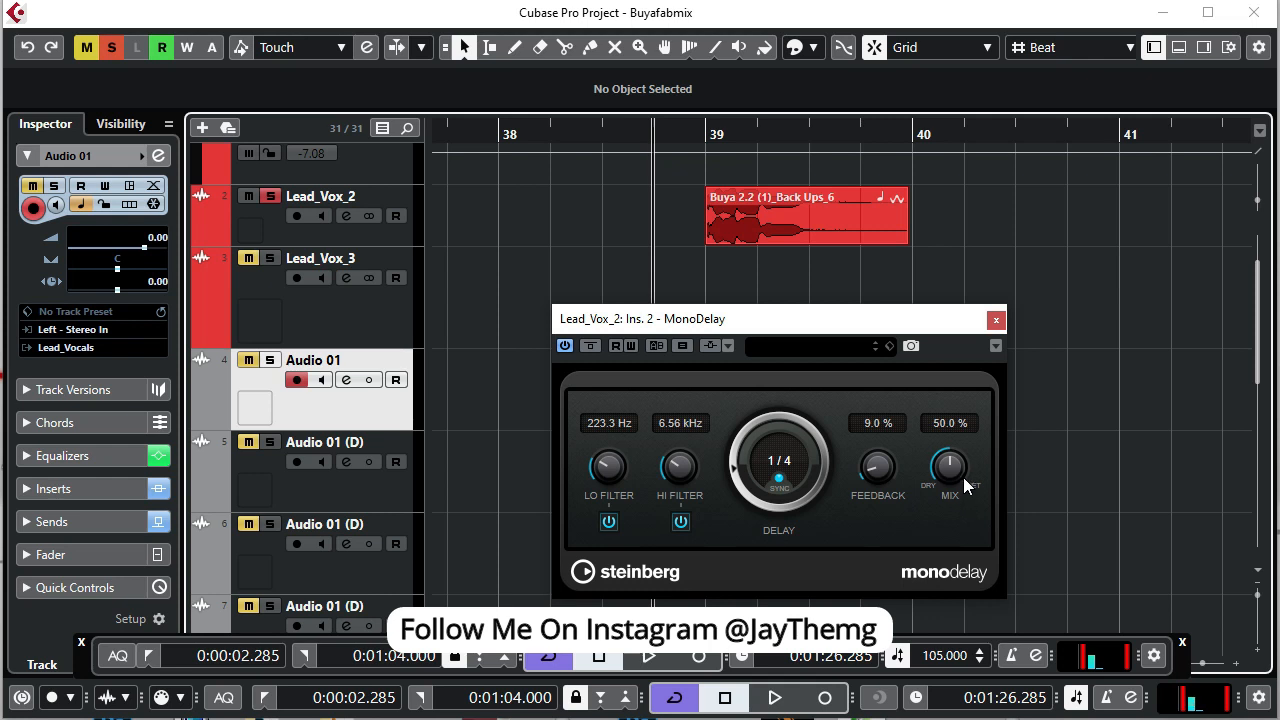
mouse_move(930, 500)
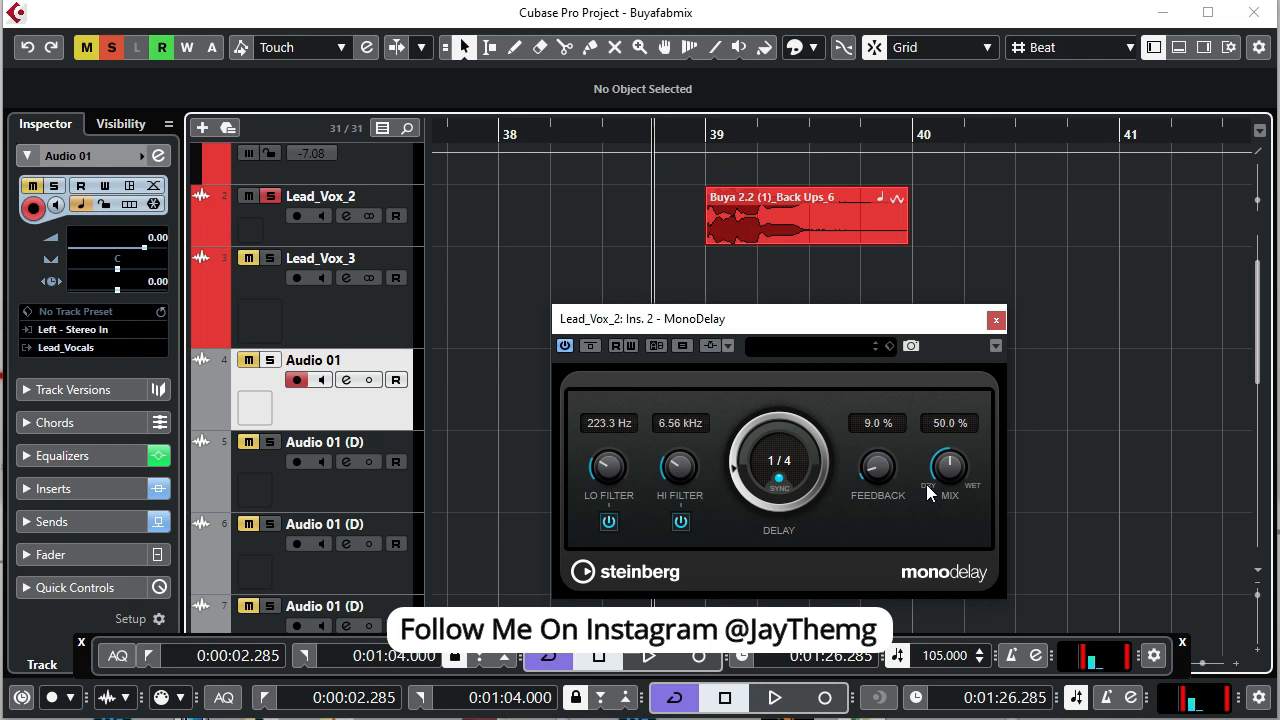
Sweep the MonoDelay mix from fully dry 0% up to fully wet 100% during playback.
left_click_drag(947, 470, 947, 520)
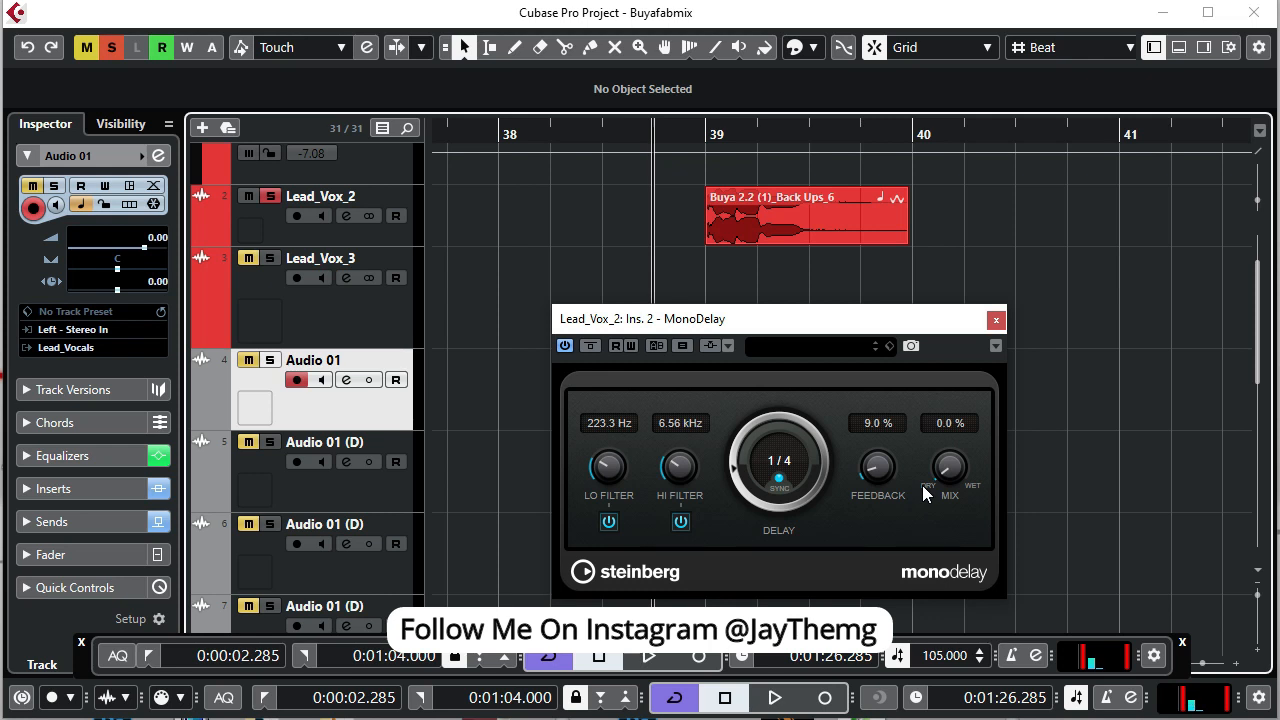
left_click(781, 692)
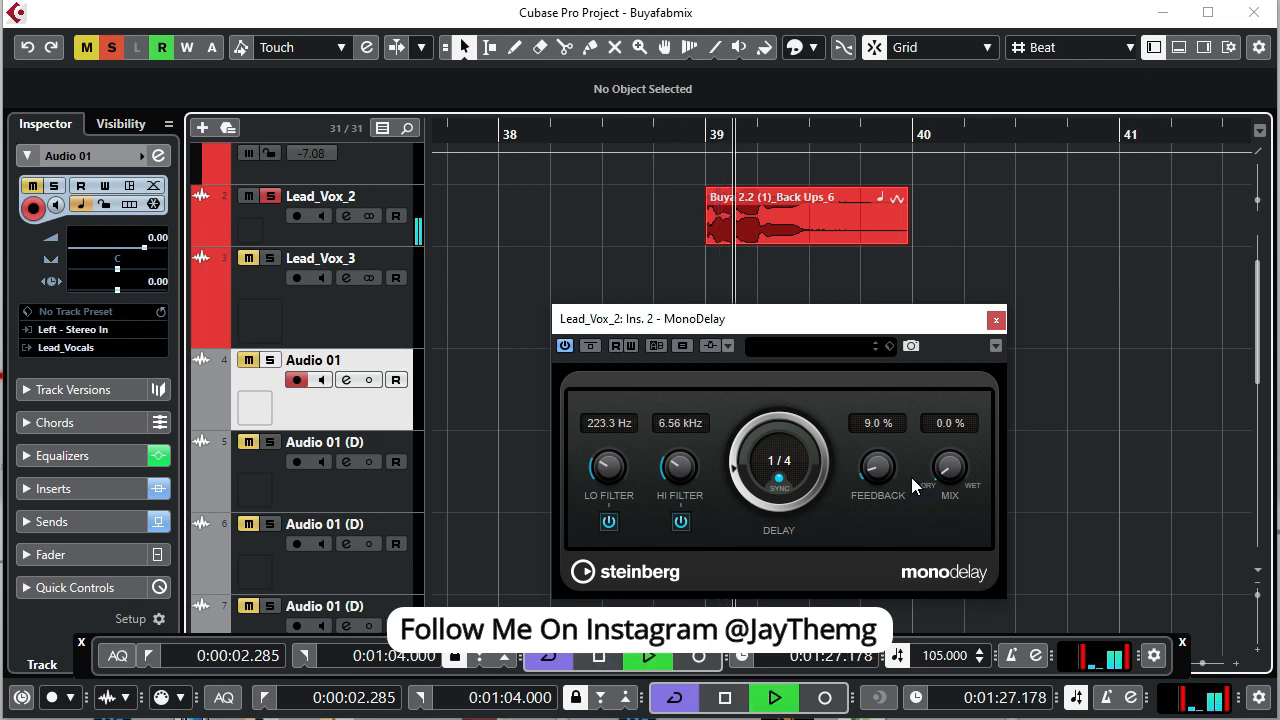
left_click_drag(948, 465, 948, 445)
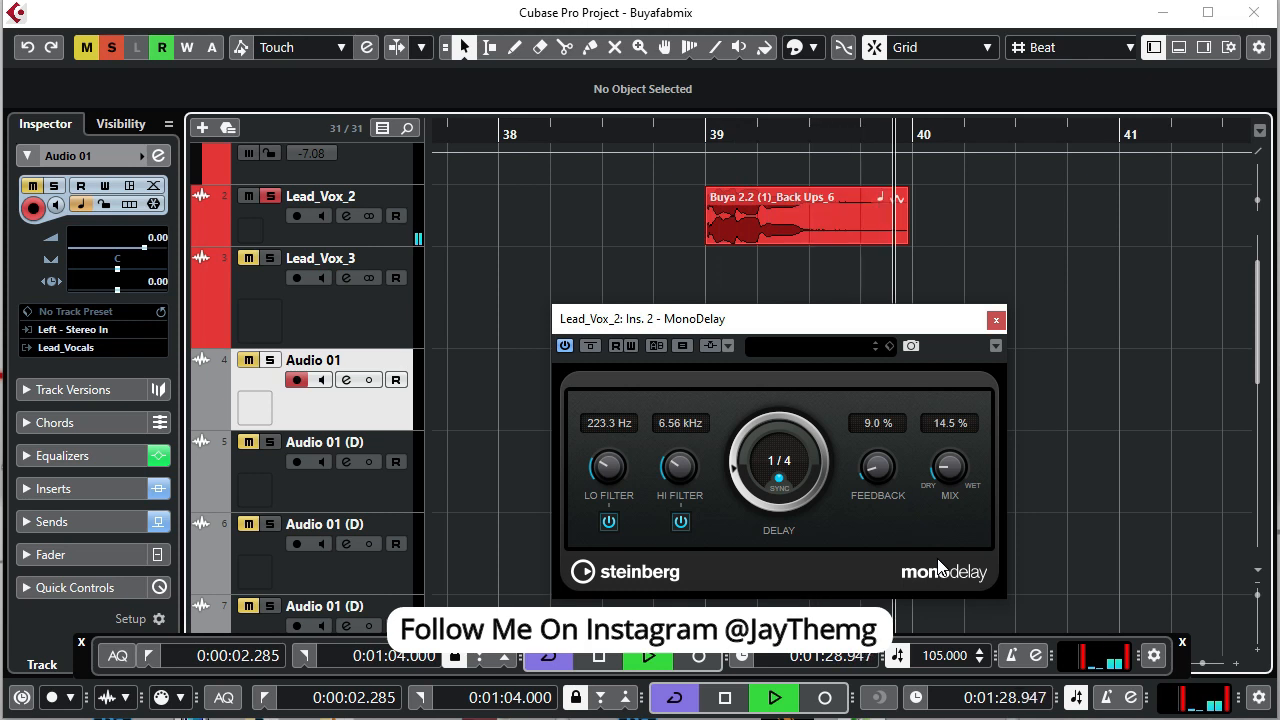
left_click_drag(948, 465, 948, 420)
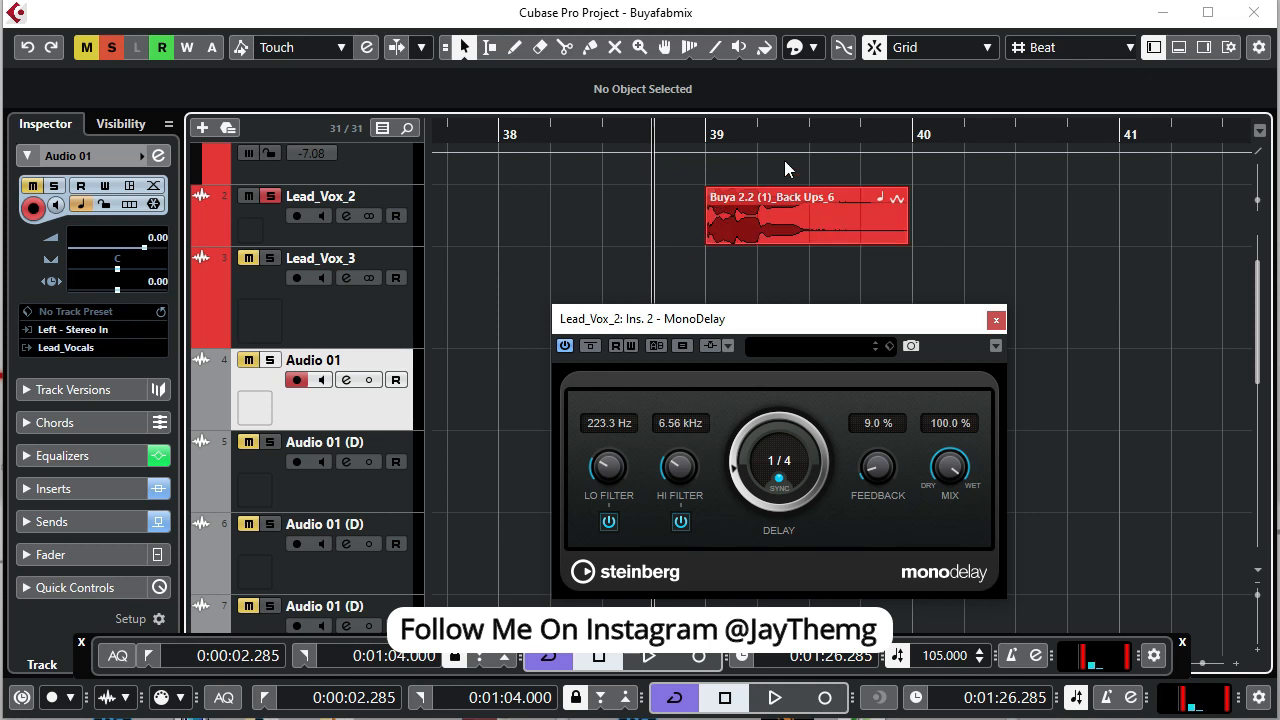
left_click(777, 696)
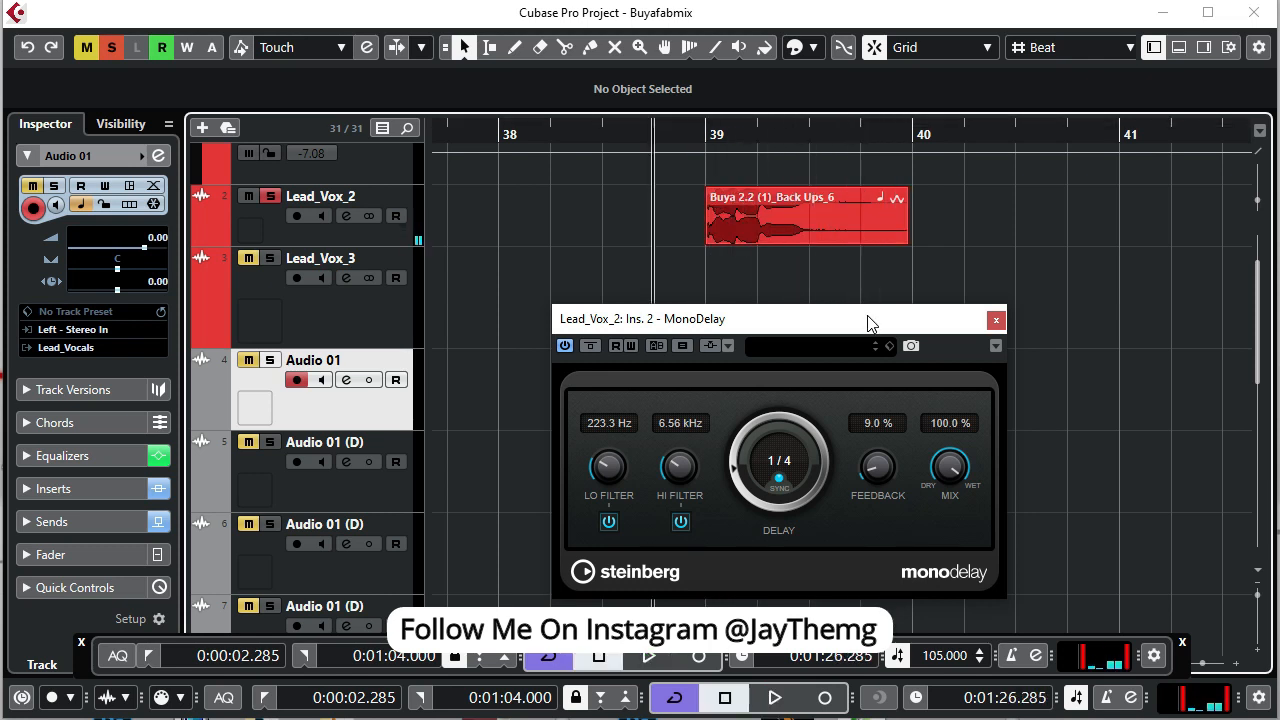
mouse_move(713, 258)
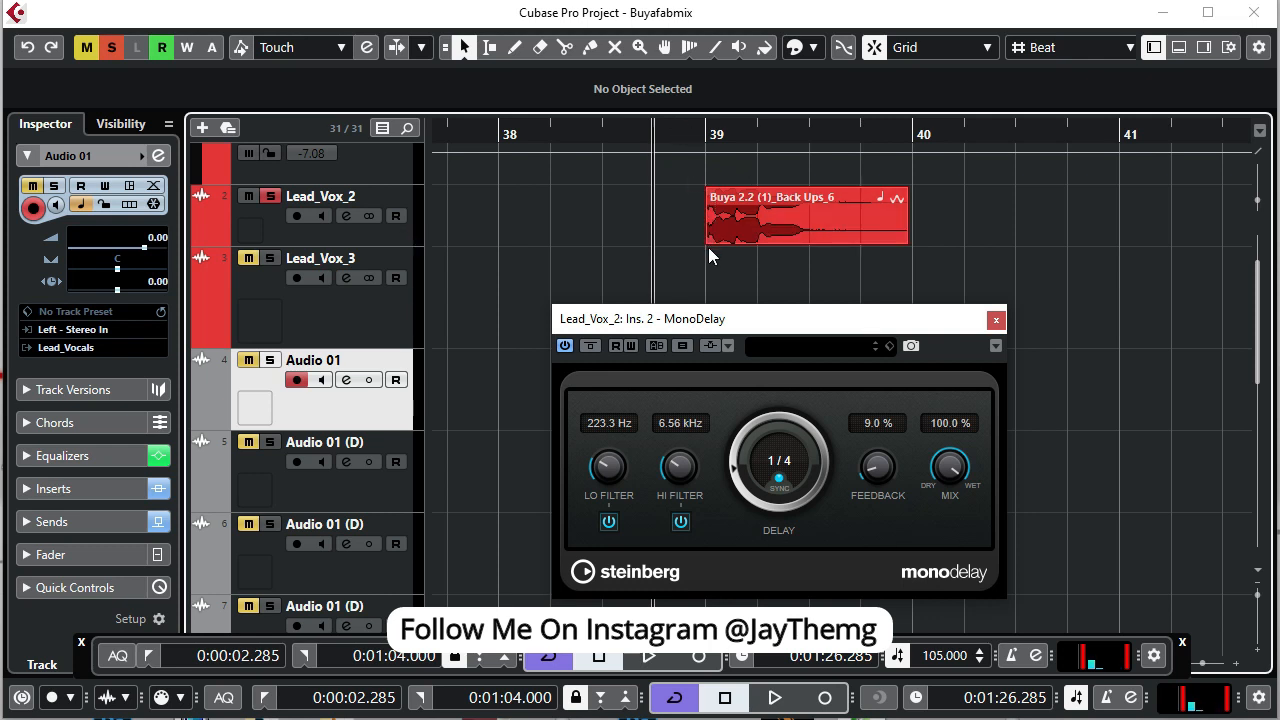
mouse_move(985, 492)
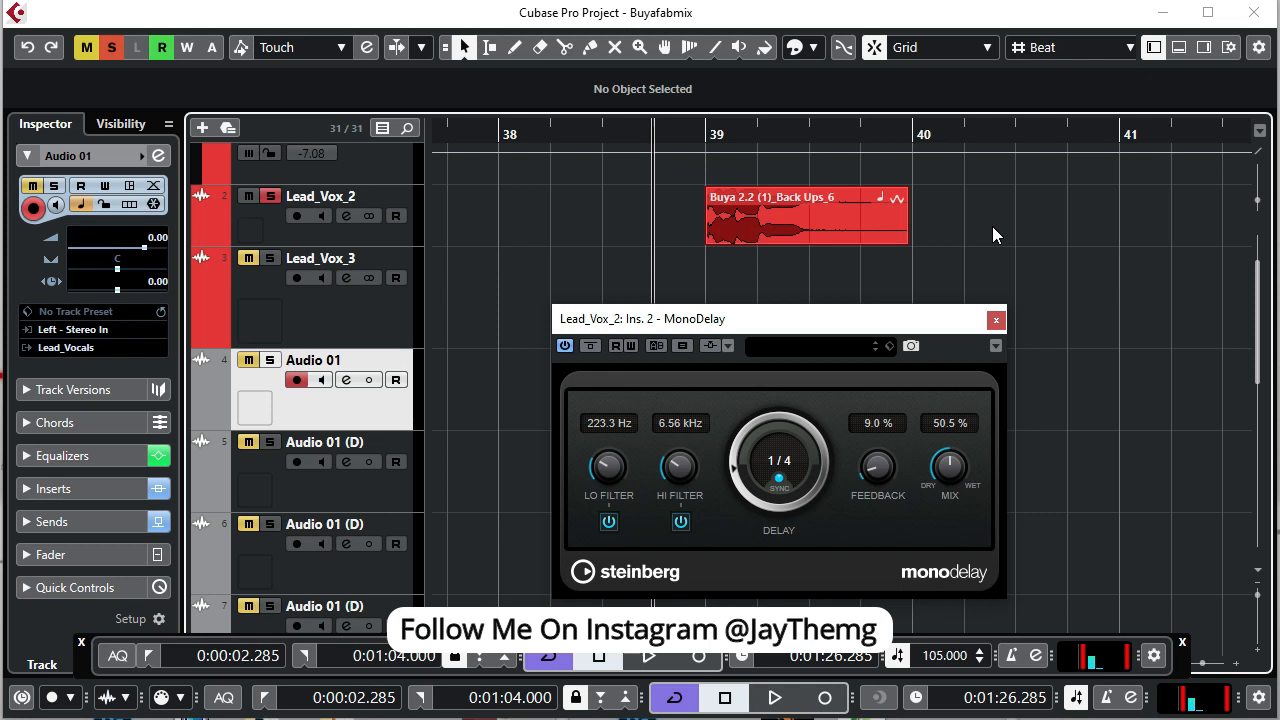
Drop the MonoDelay mix to 12.0%, keeping the 1/4 delay and 9% feedback.
left_click(781, 696)
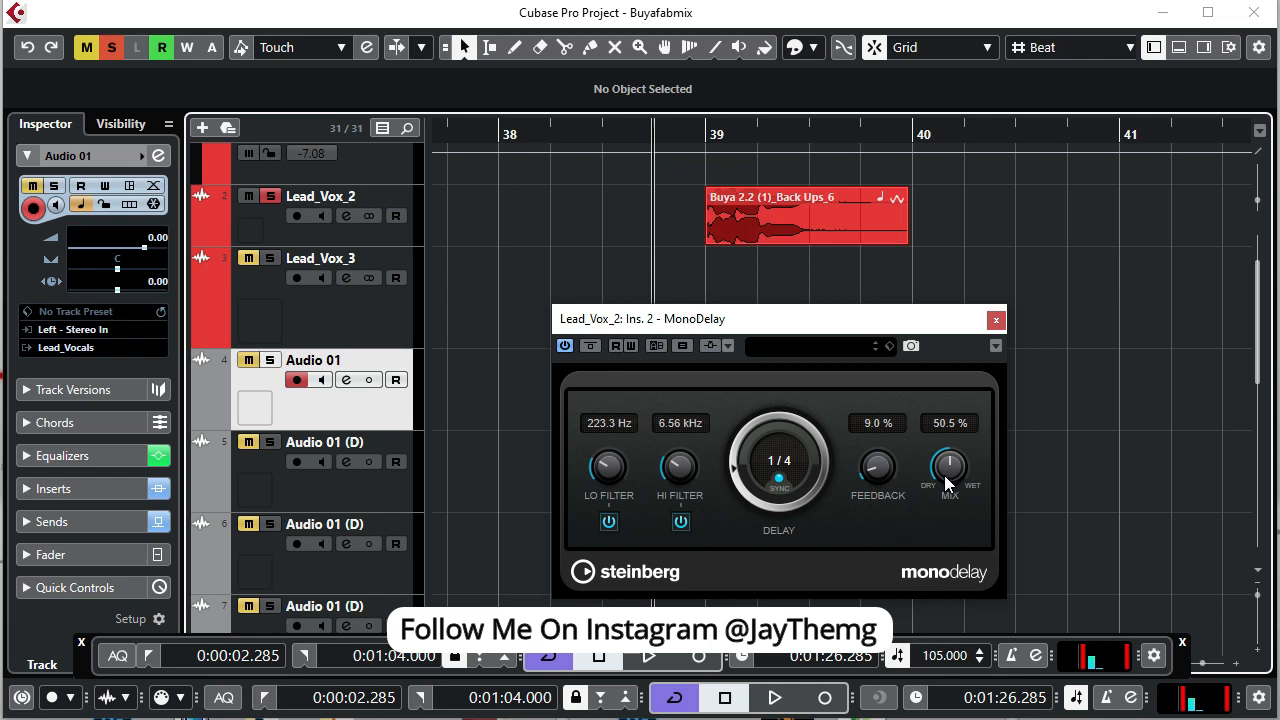
left_click_drag(948, 467, 948, 500)
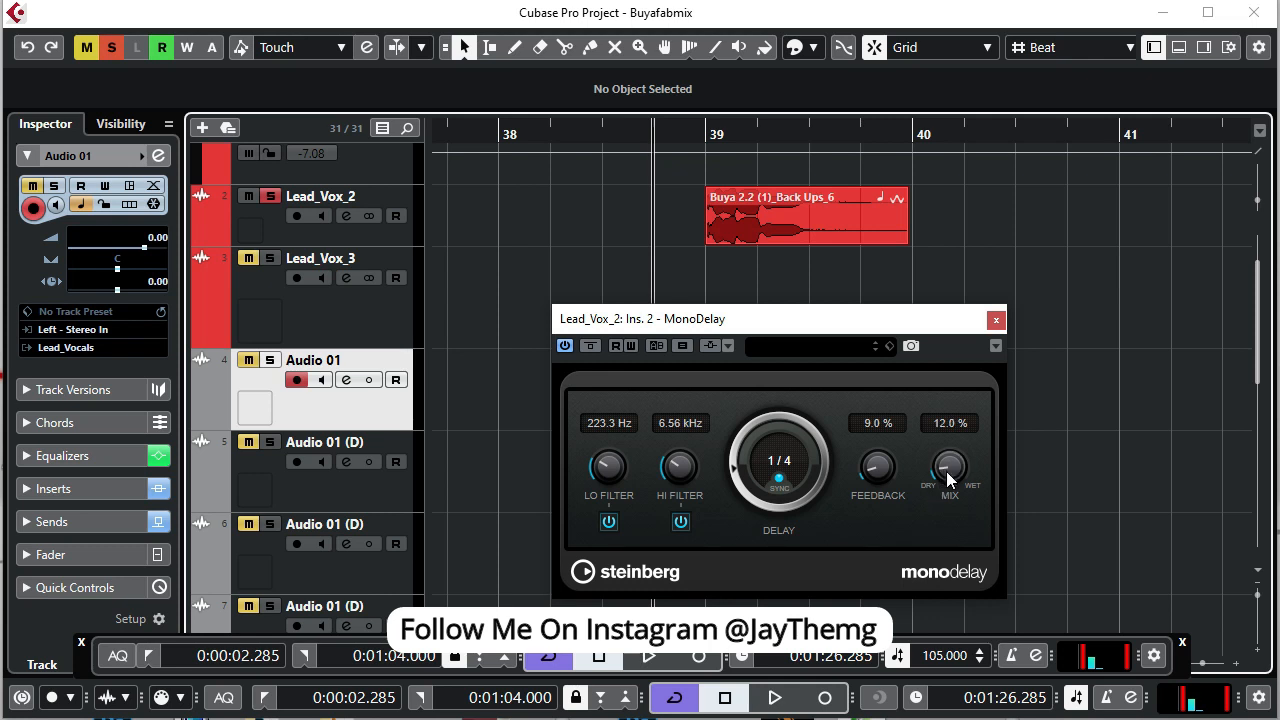
mouse_move(935, 500)
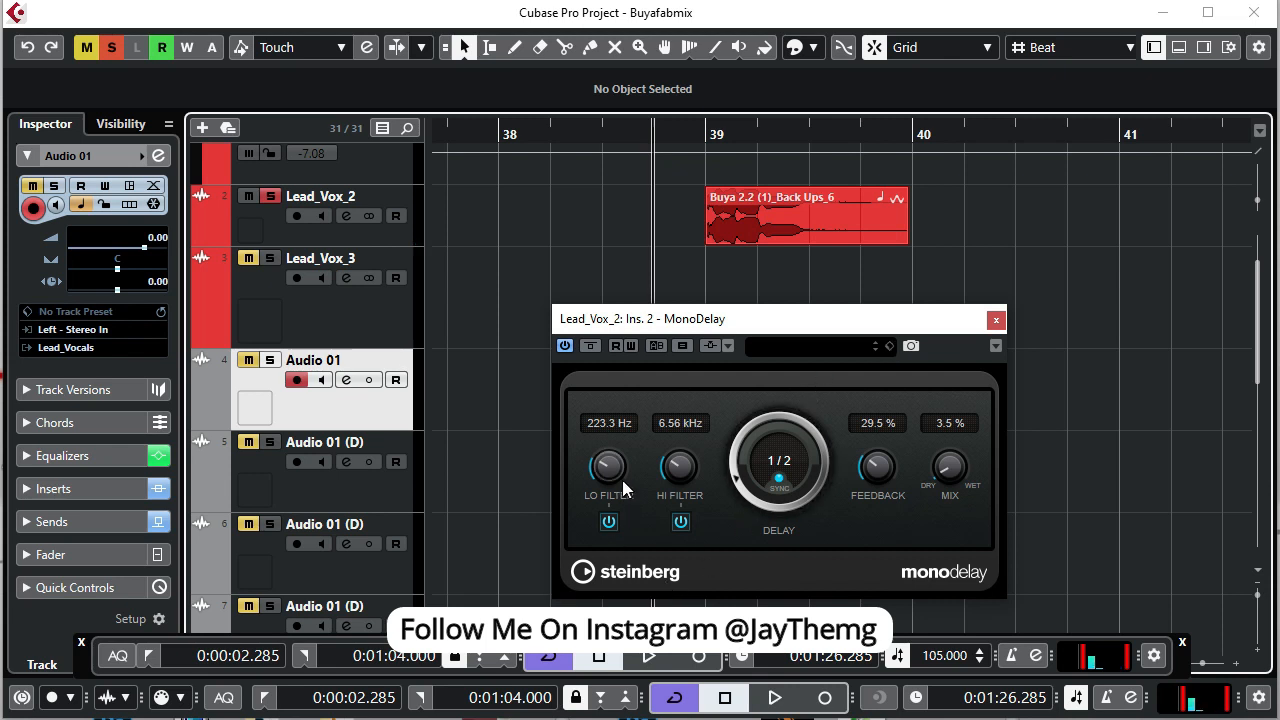
mouse_move(612, 485)
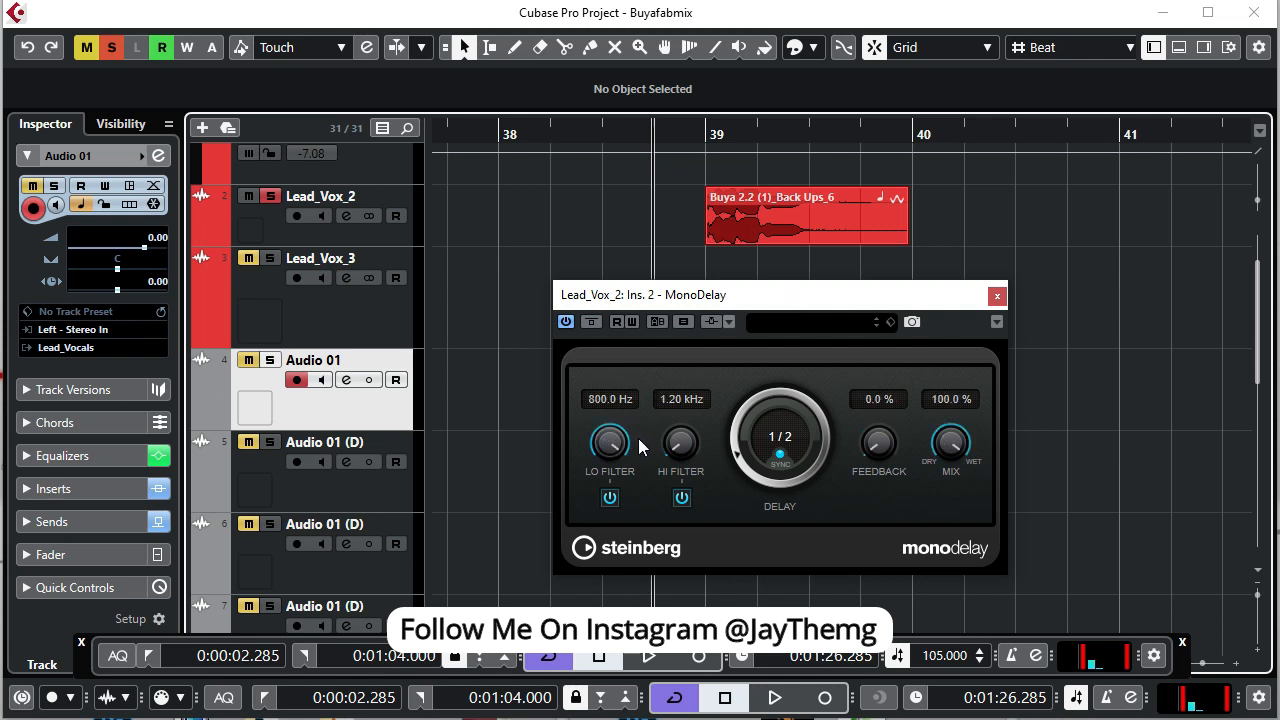
Start playback to hear the 1/2 delay with 800 Hz and 1.20 kHz filters.
left_click(781, 695)
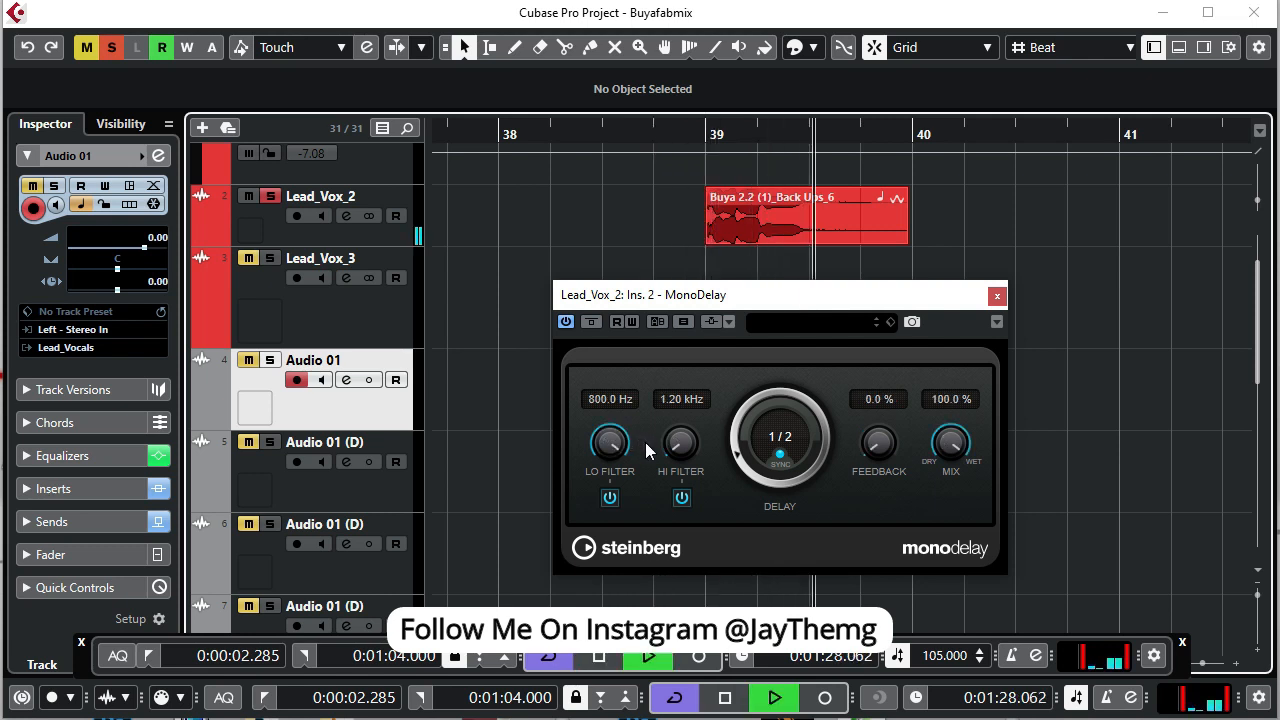